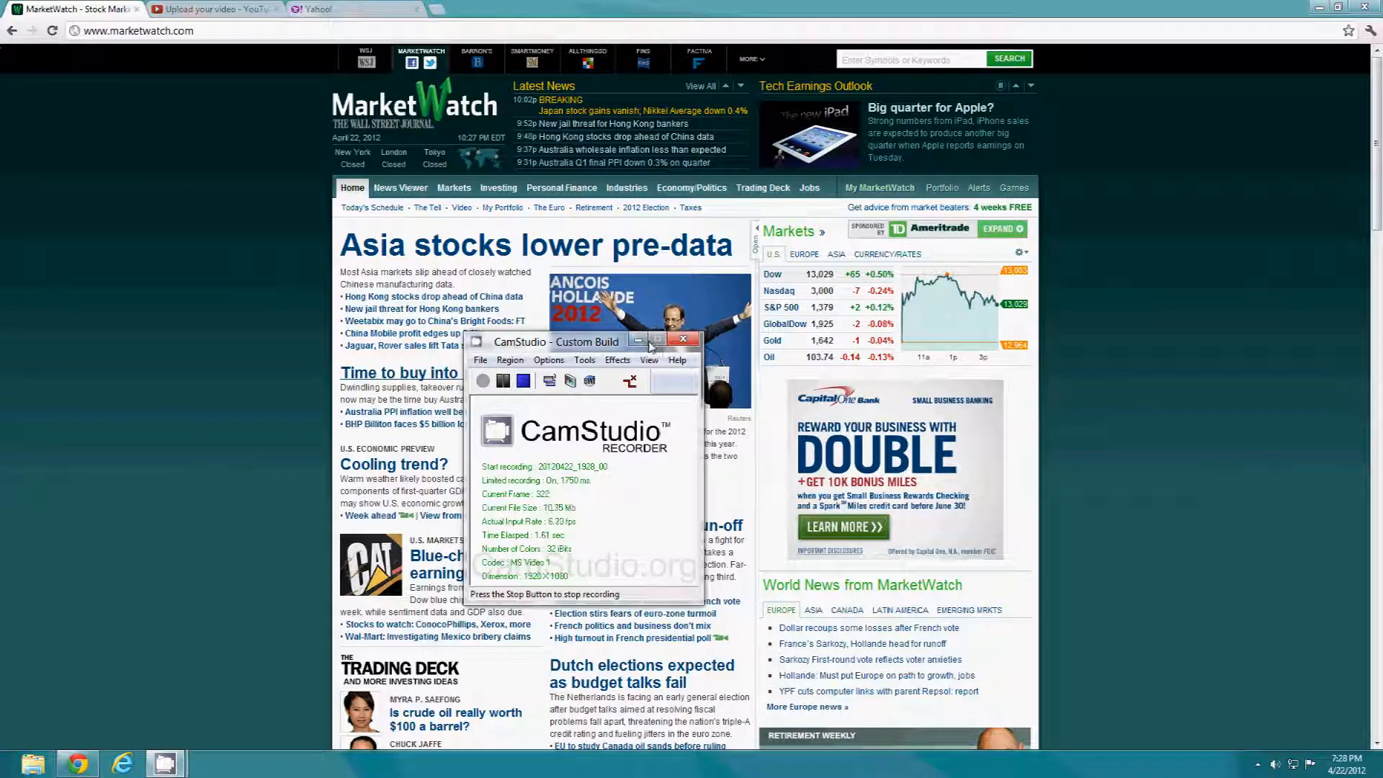
# Check the video upload's progress, then return to the MarketWatch home page
pyautogui.click(683, 339)
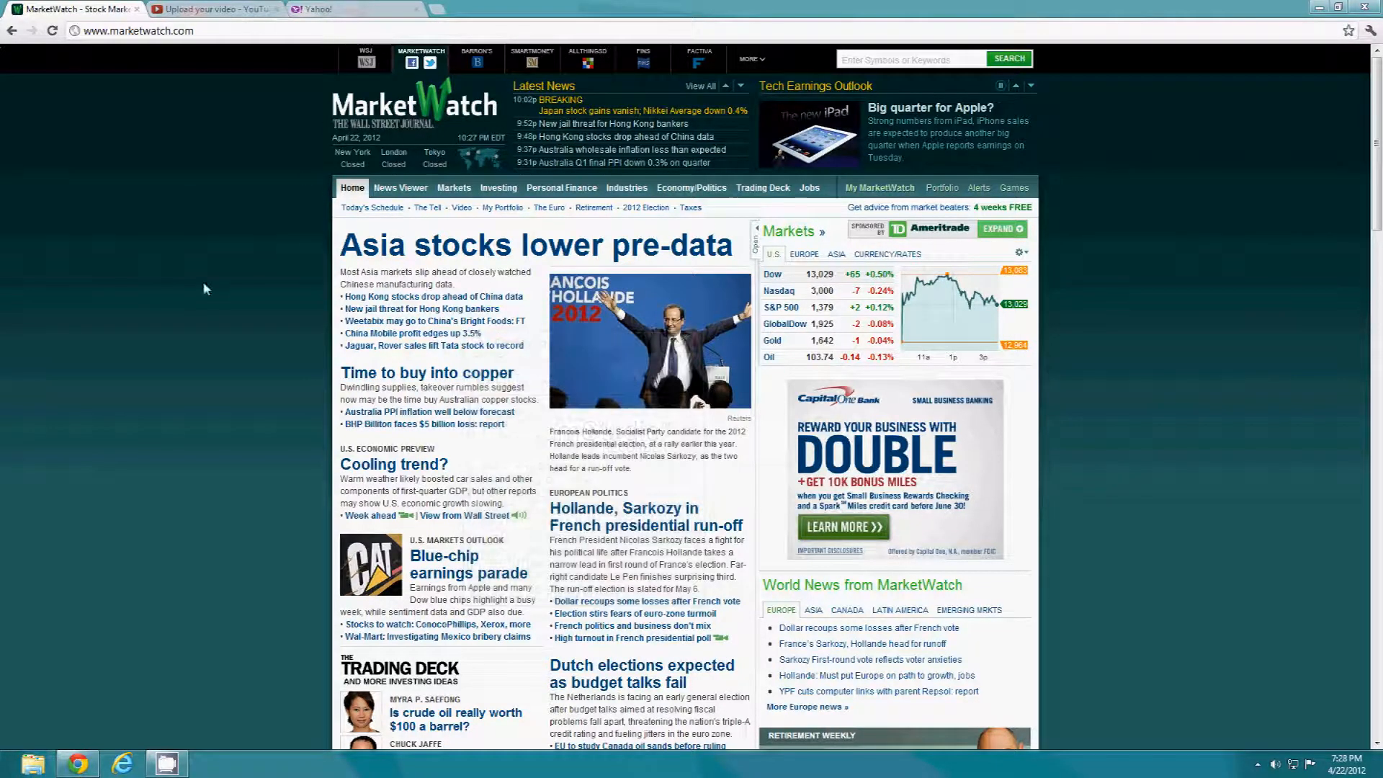
pyautogui.moveTo(221, 288)
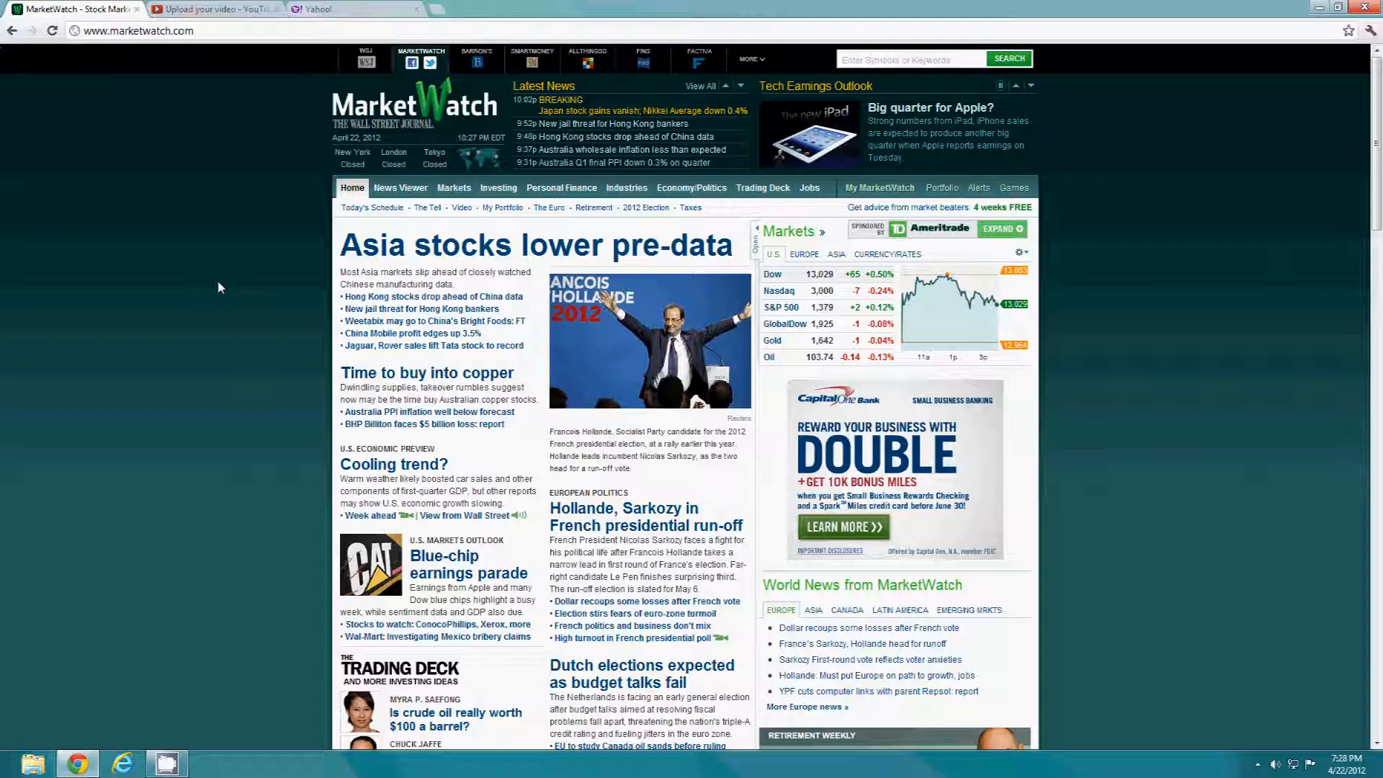
pyautogui.moveTo(60, 191)
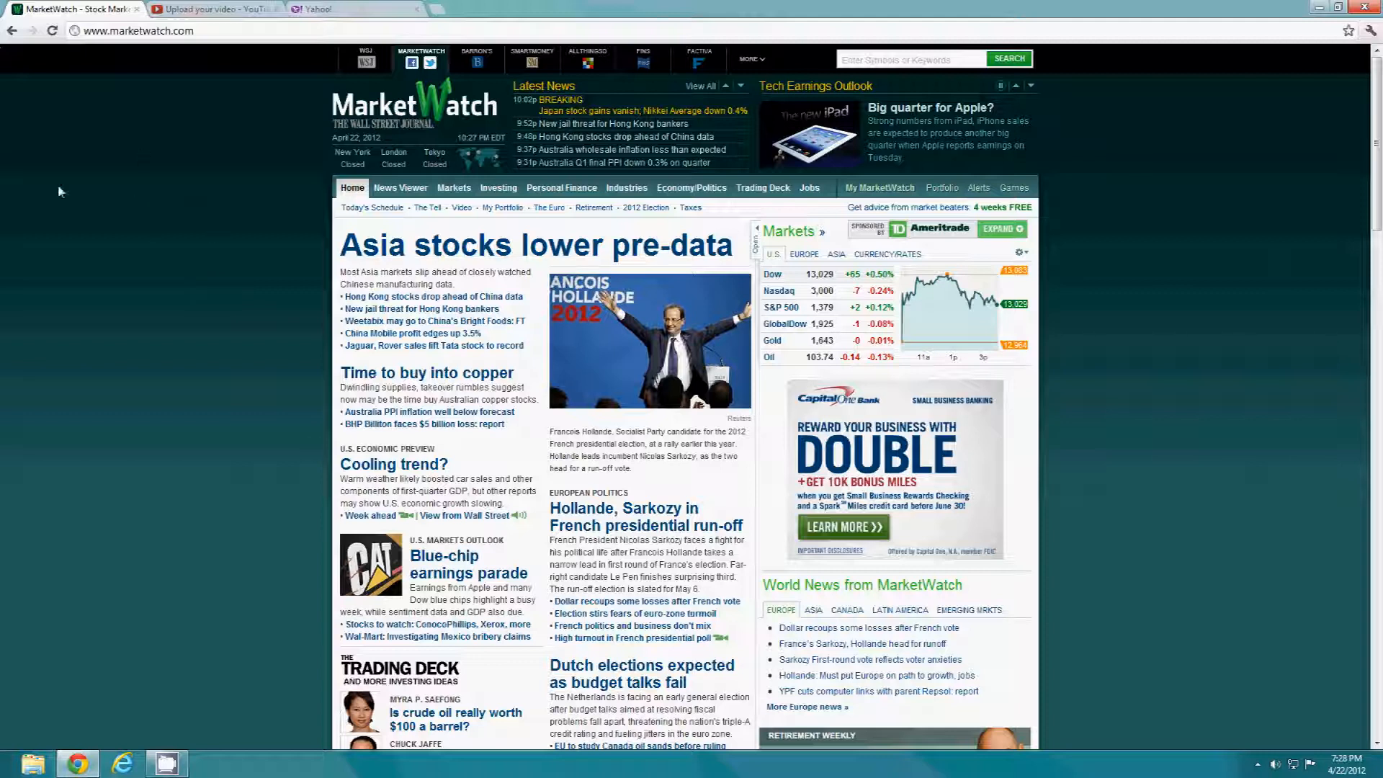
pyautogui.moveTo(230, 156)
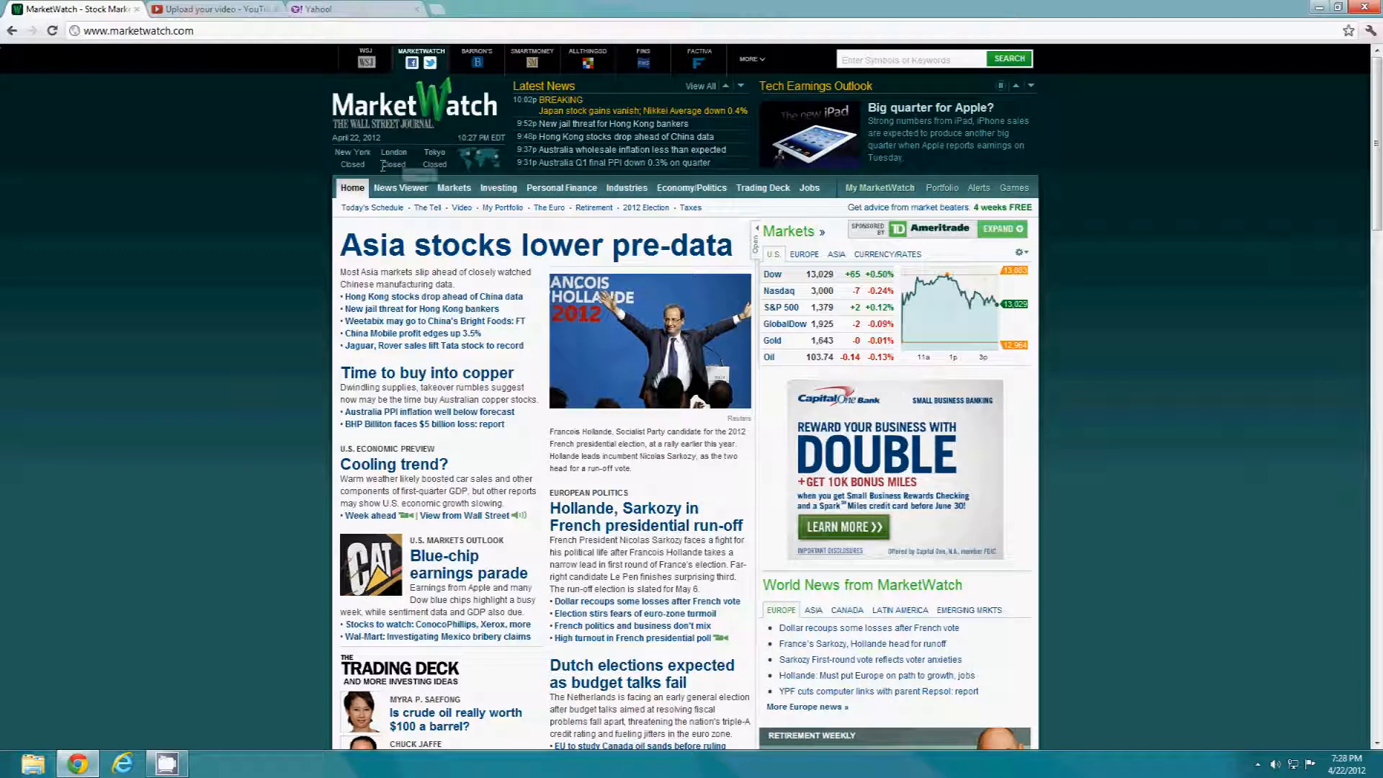
pyautogui.moveTo(224, 189)
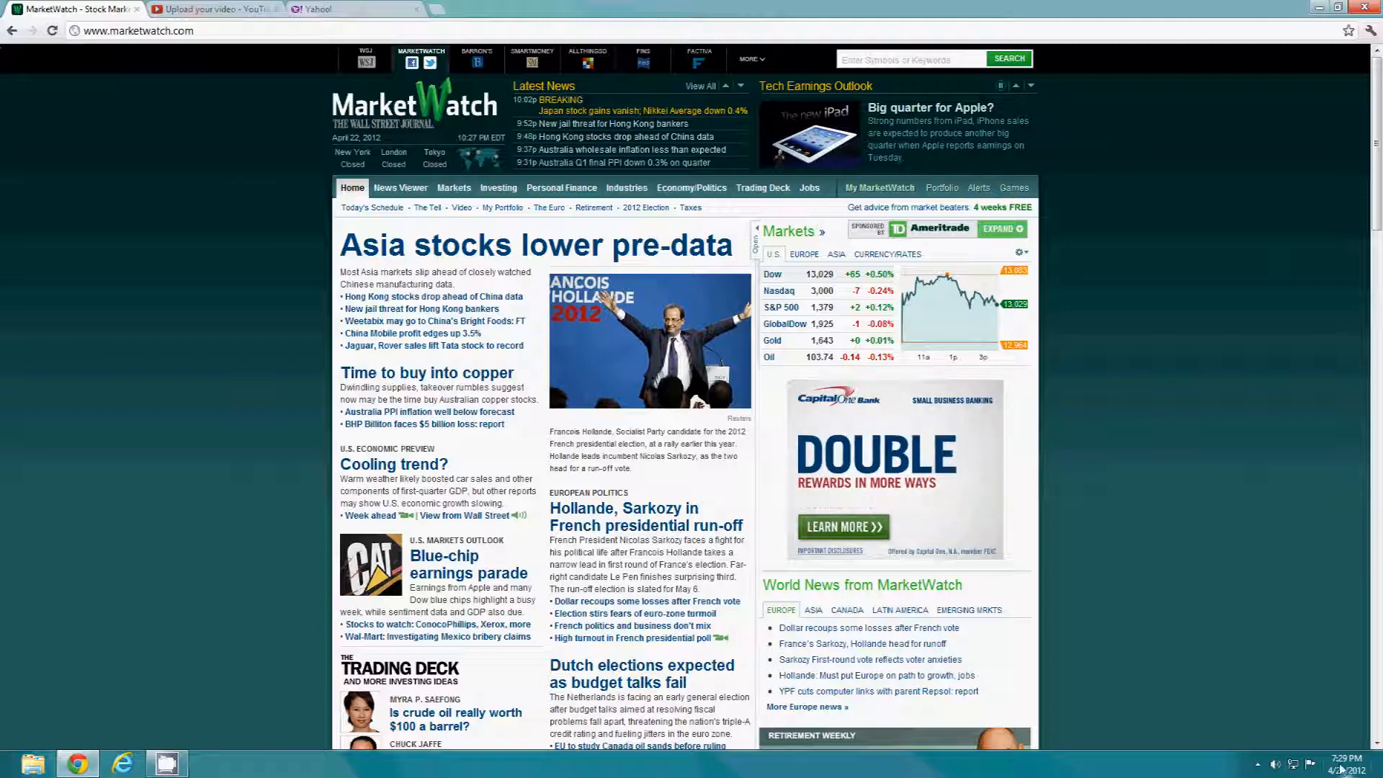
pyautogui.click(1336, 762)
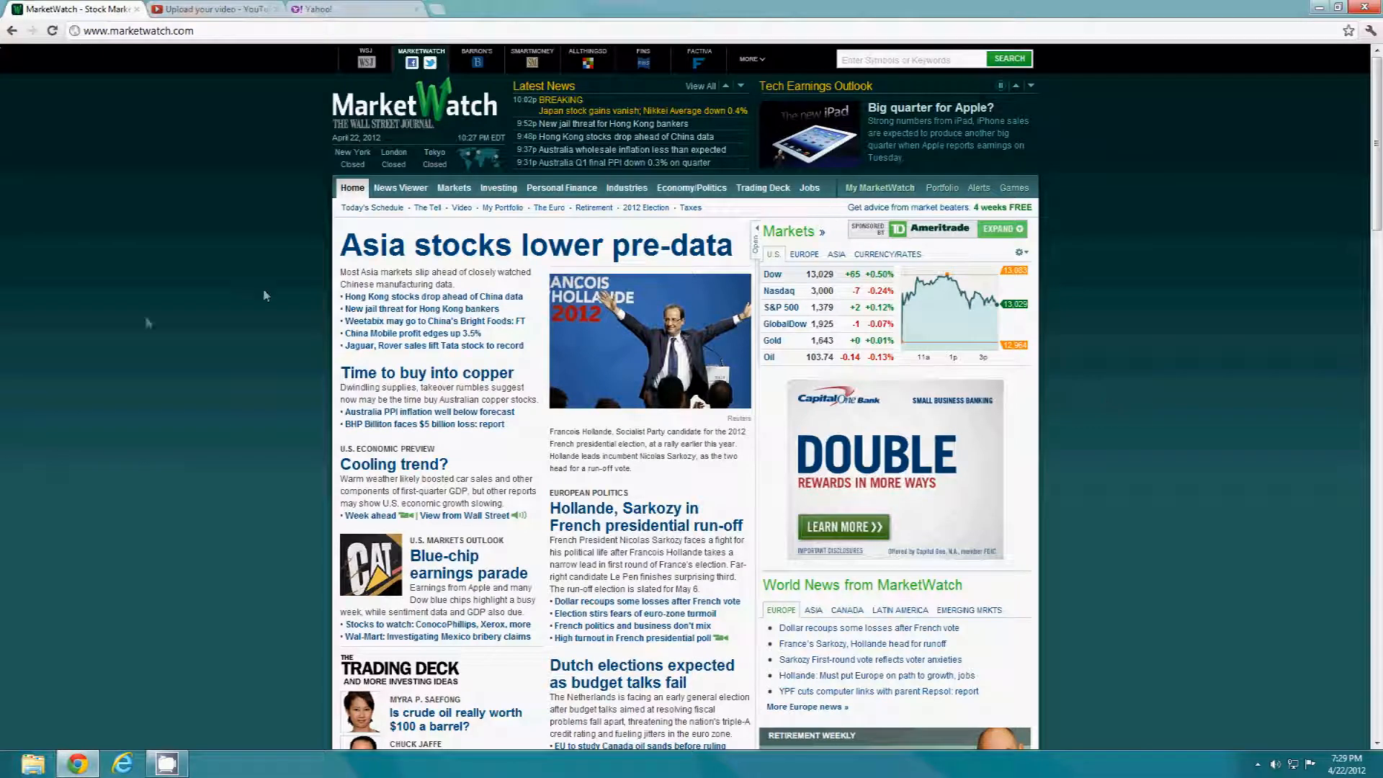
pyautogui.click(209, 10)
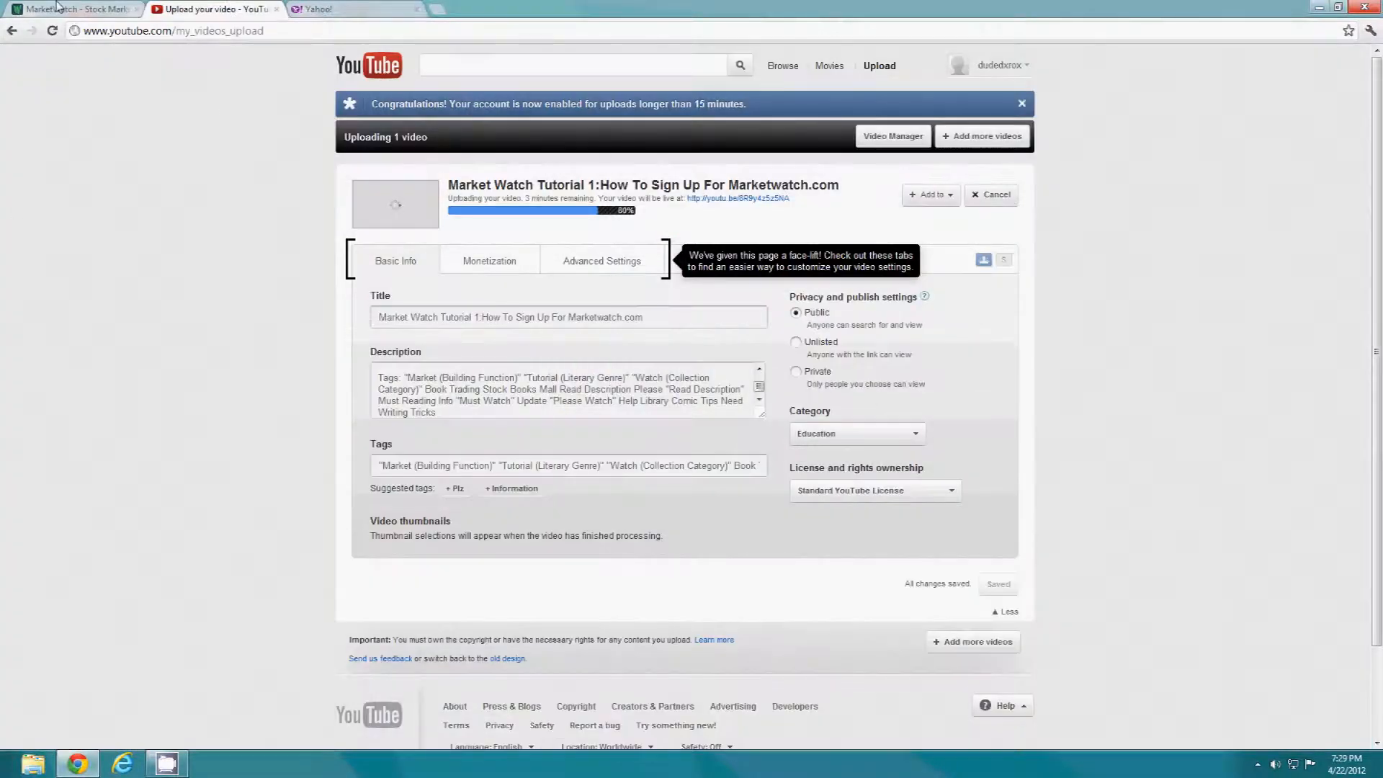
pyautogui.click(69, 11)
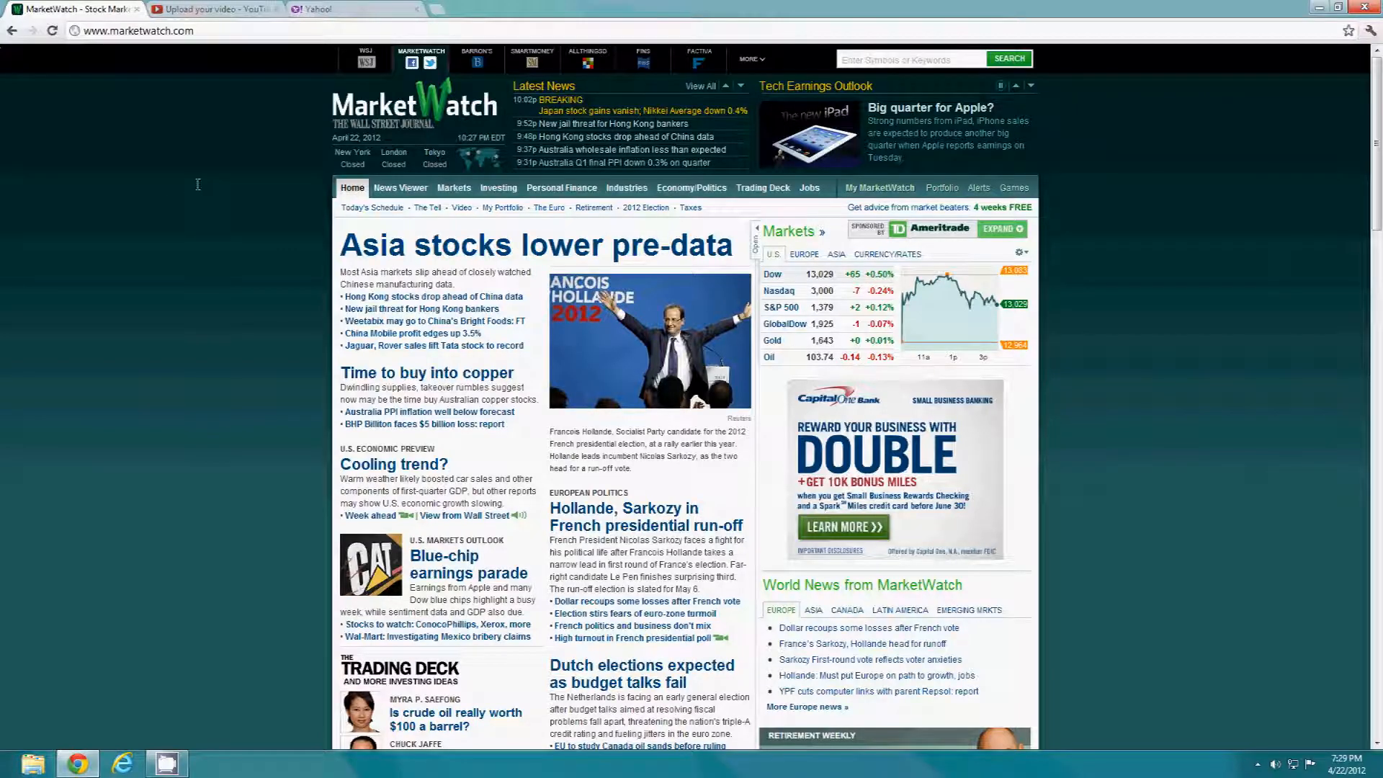
pyautogui.moveTo(387, 282)
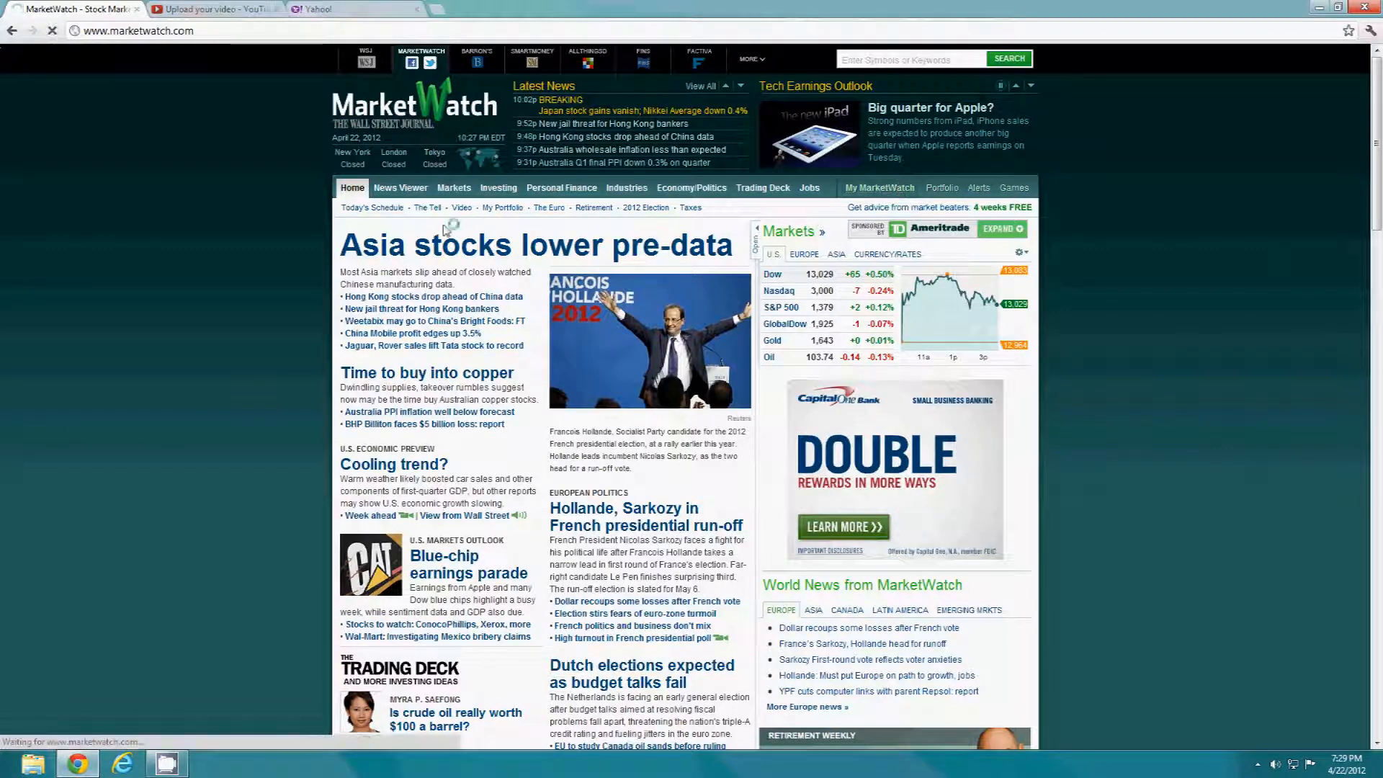
# Open the Team Karl game via My MarketWatch's Virtual Stock Exchange games
pyautogui.click(879, 187)
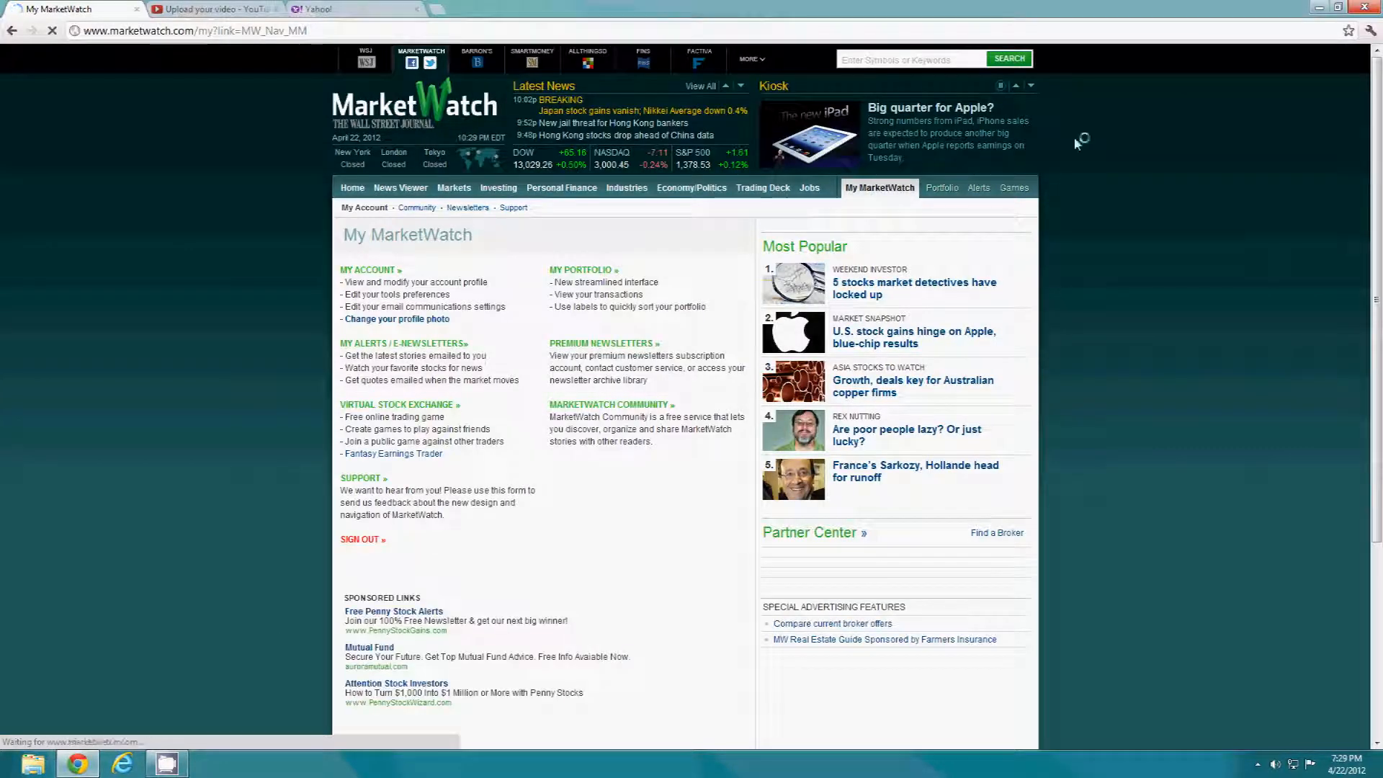
pyautogui.click(1013, 187)
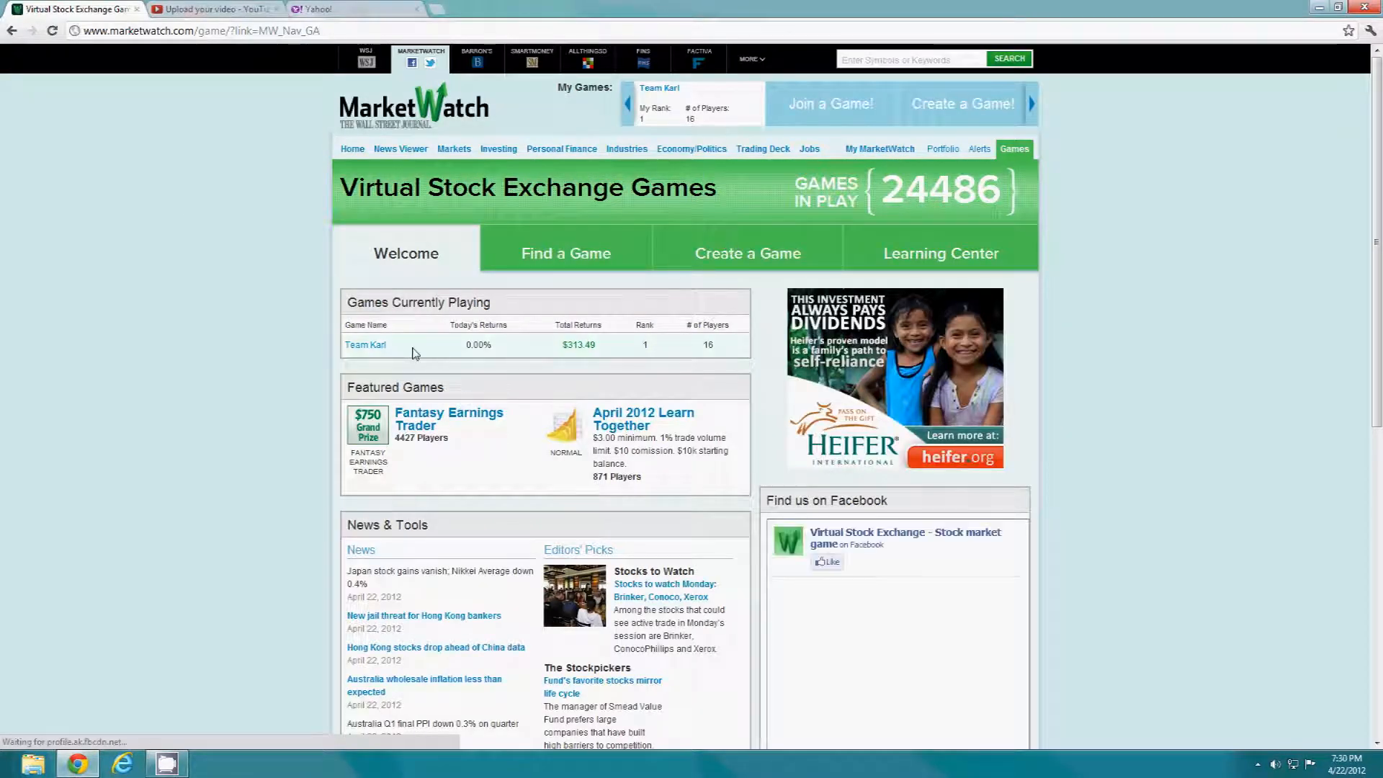
pyautogui.click(365, 344)
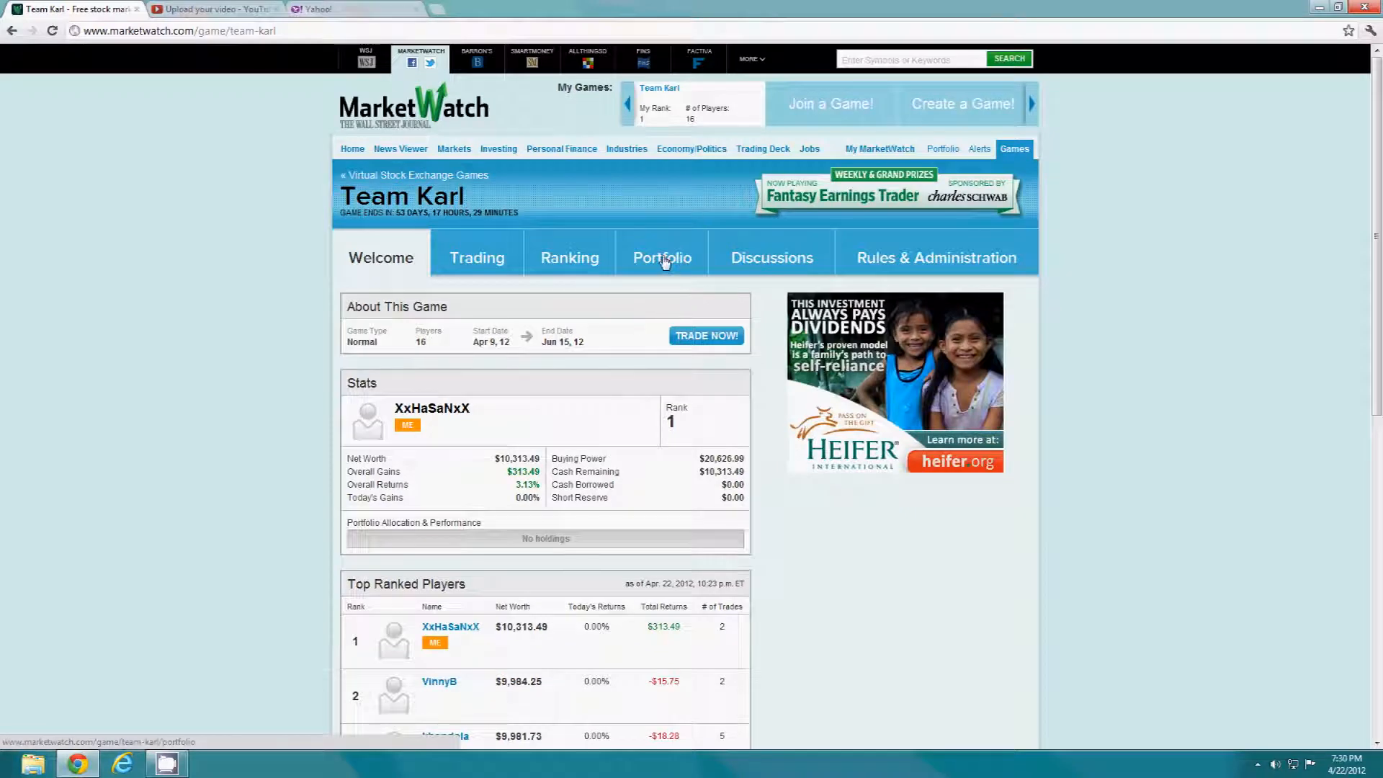
# Scroll through the empty Team Karl portfolio, then go back to MarketWatch home
pyautogui.click(662, 257)
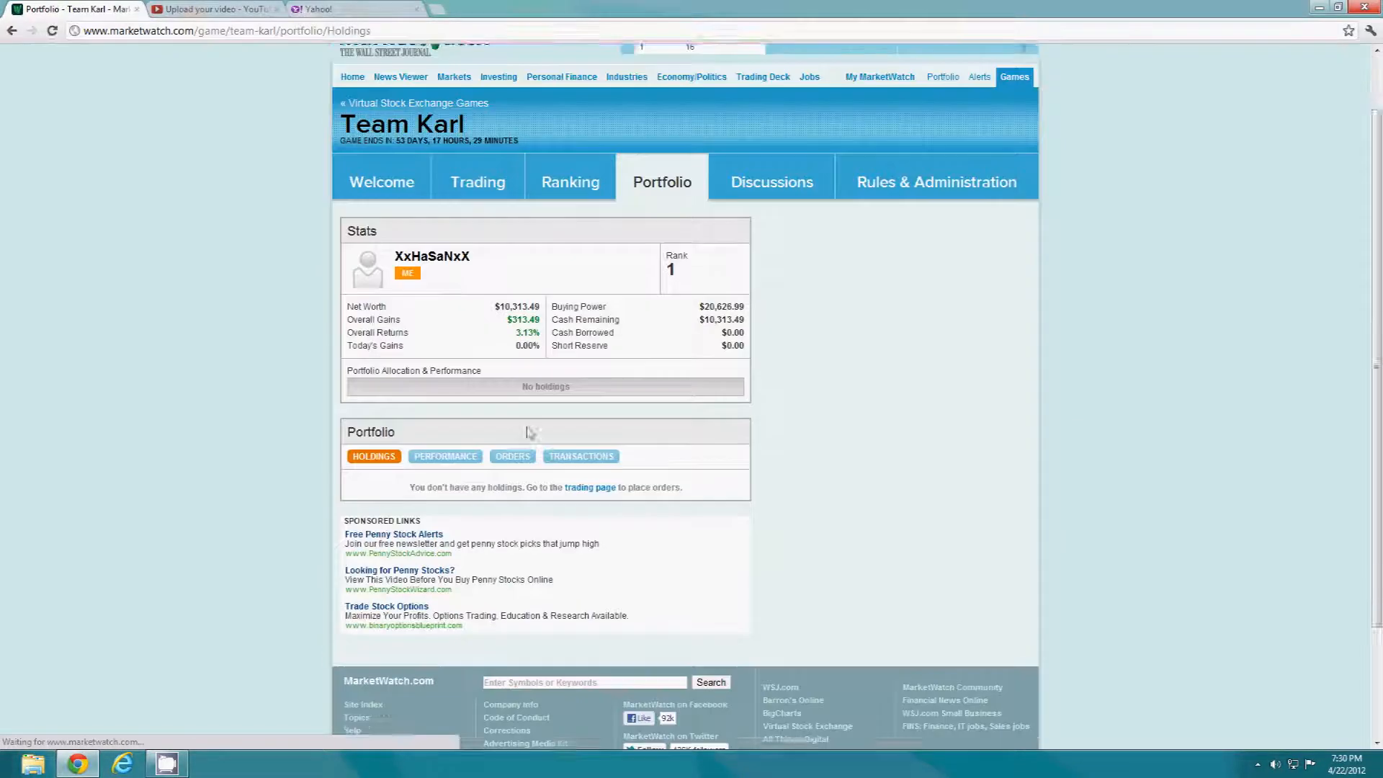
pyautogui.scroll(-3)
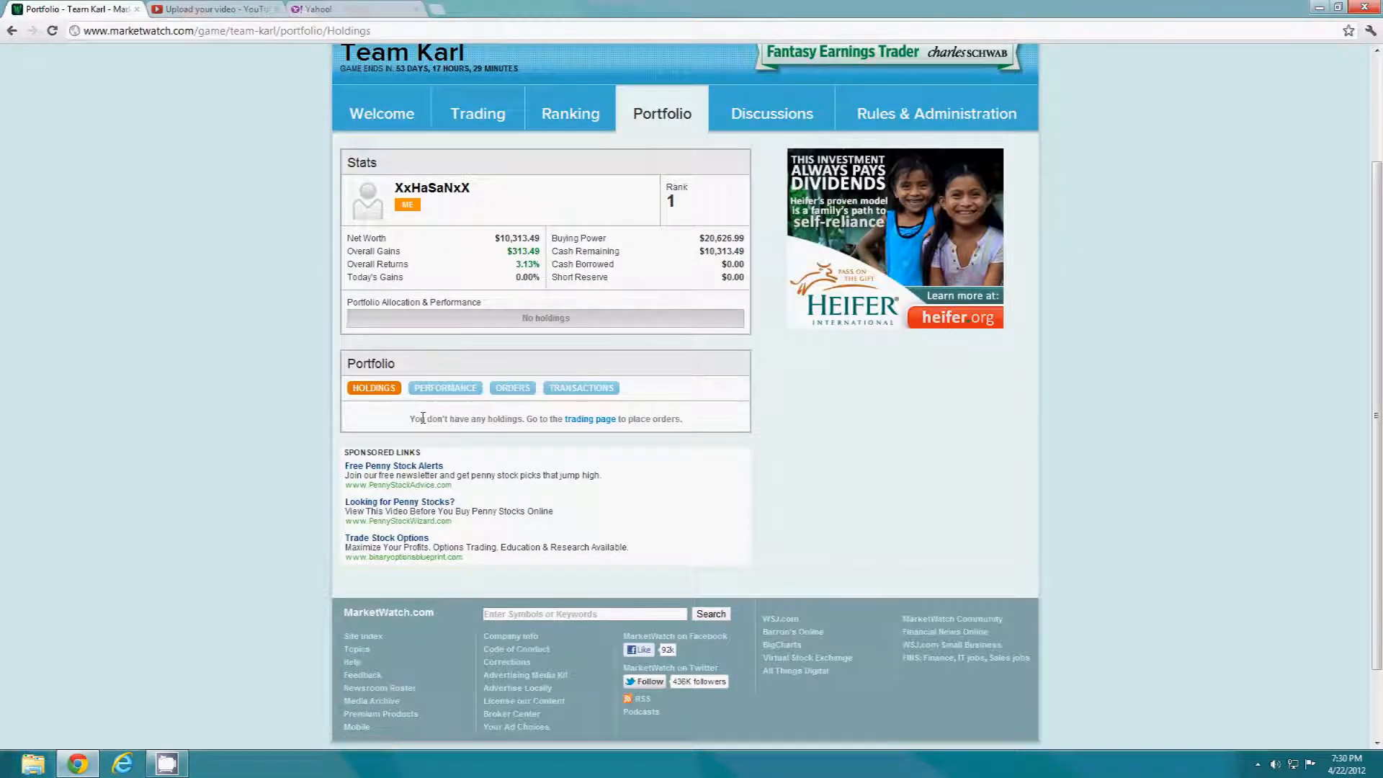
pyautogui.moveTo(453, 439)
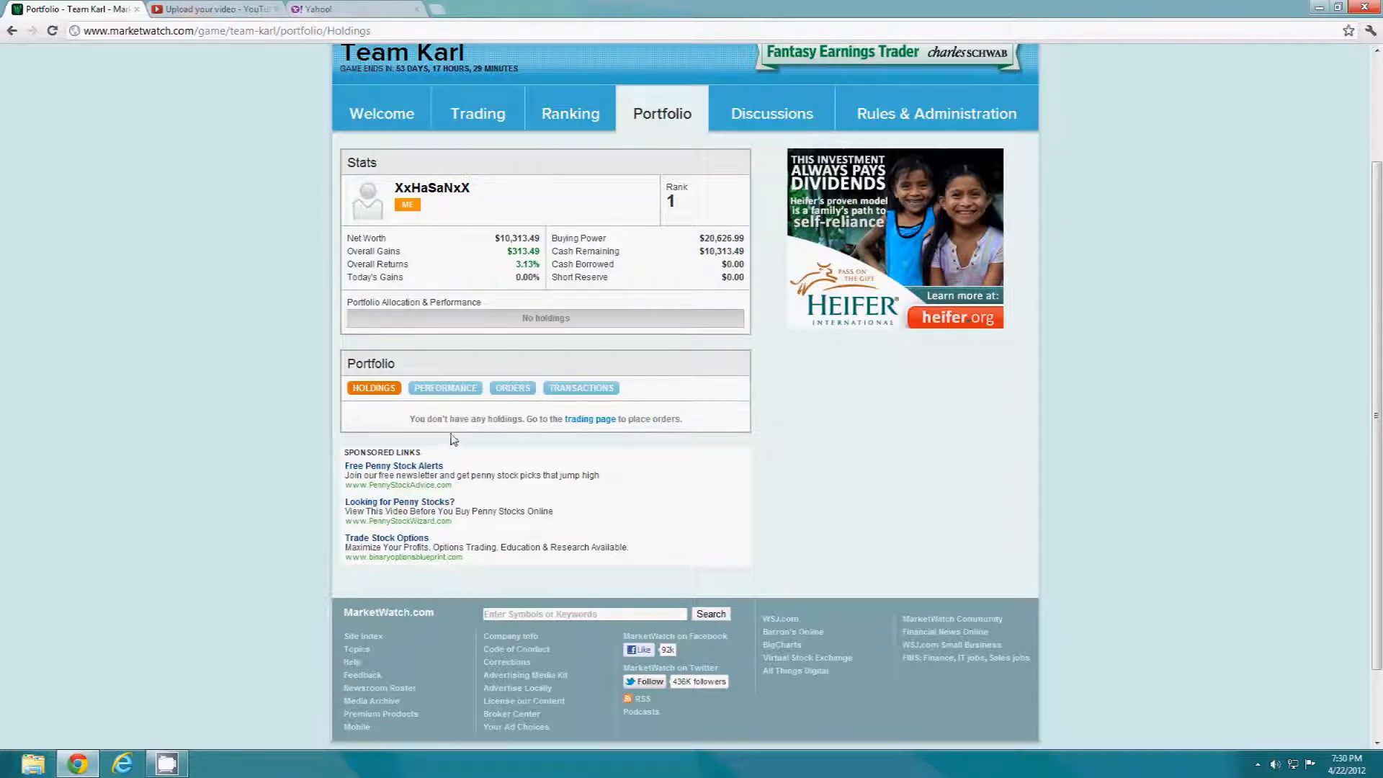
pyautogui.scroll(-3)
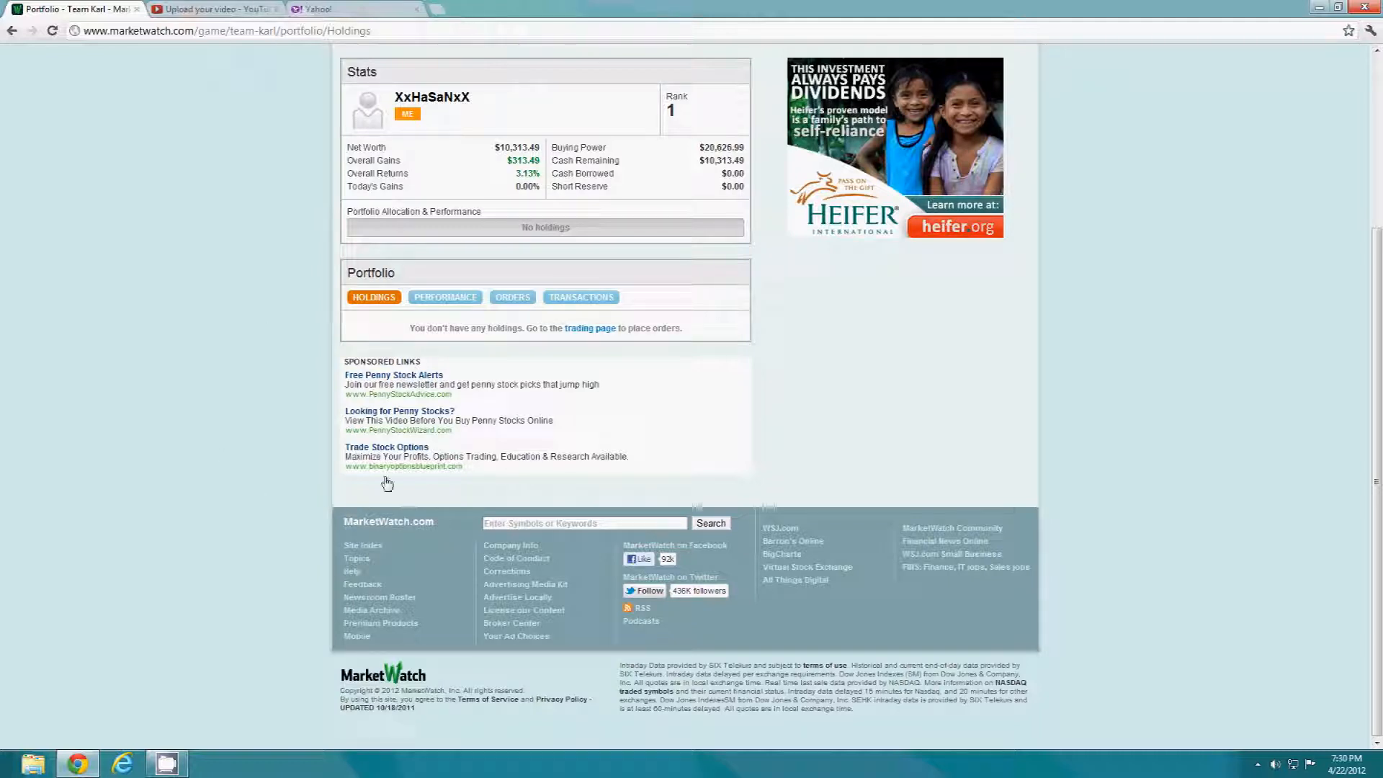
pyautogui.moveTo(238, 433)
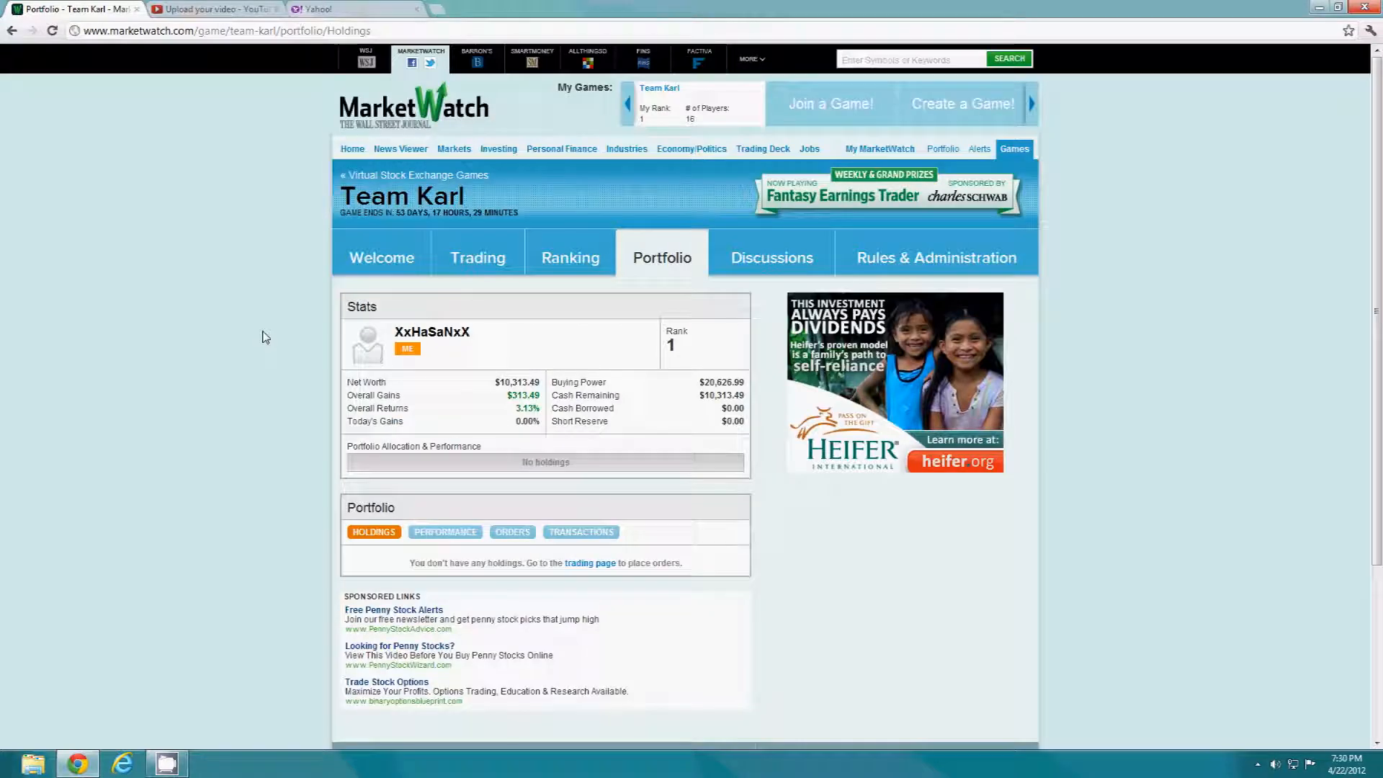
pyautogui.moveTo(553, 354)
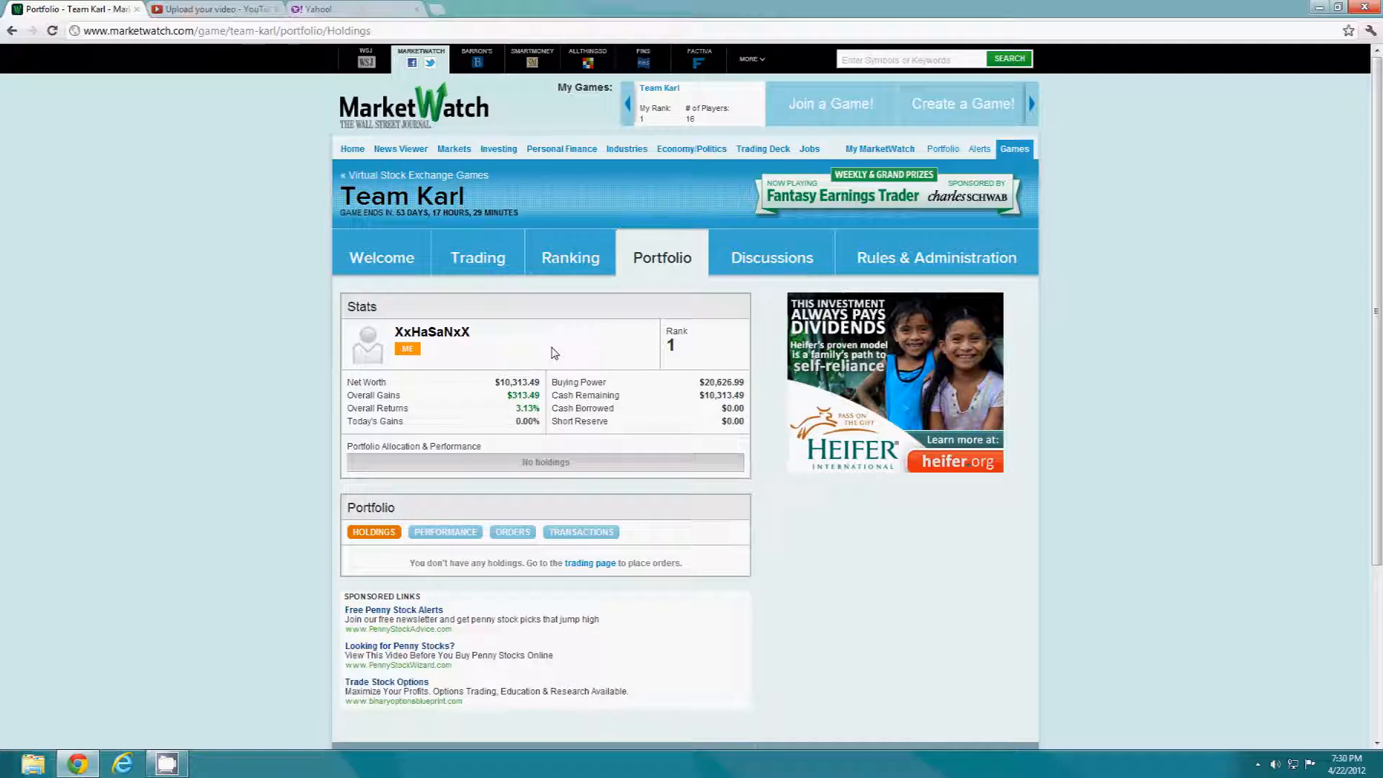
pyautogui.moveTo(386, 262)
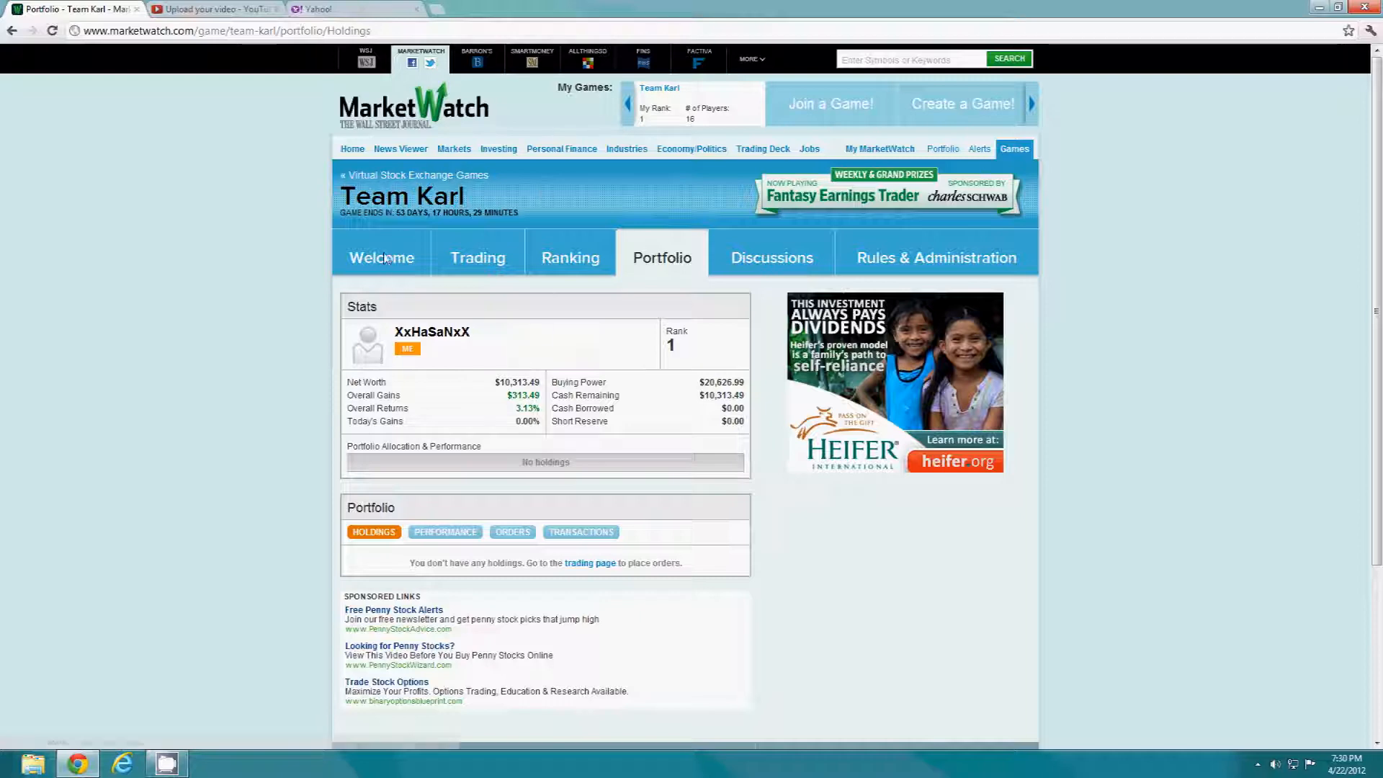
pyautogui.click(382, 257)
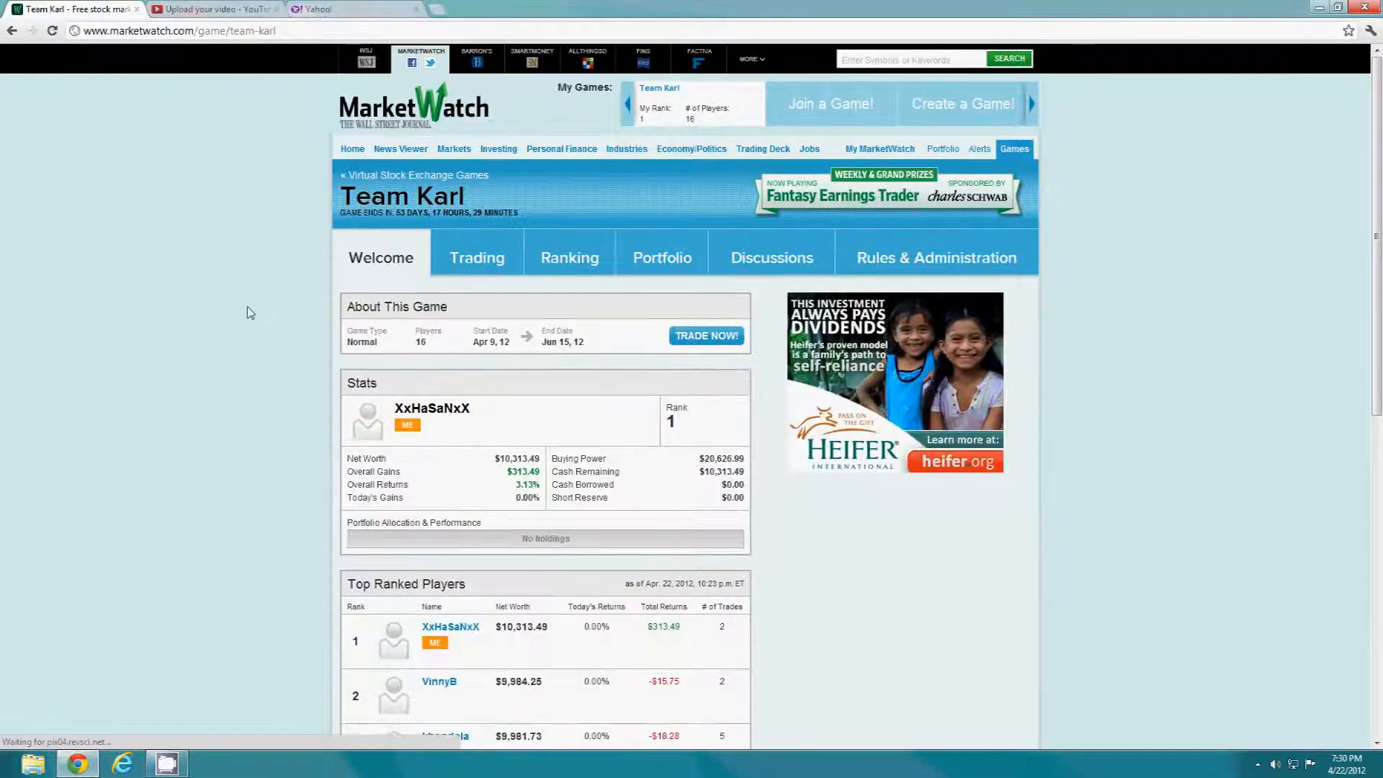
pyautogui.click(216, 8)
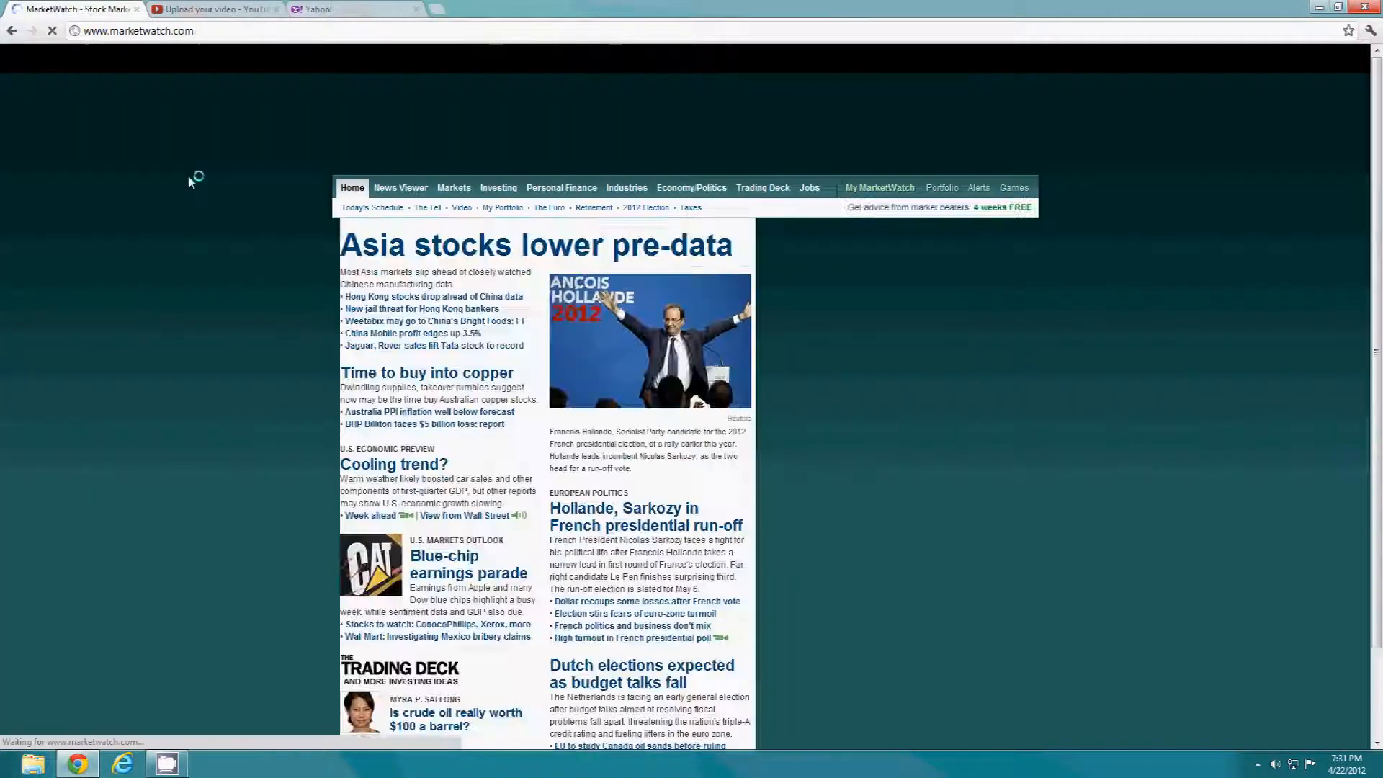
# Open Yahoo Finance from the Yahoo tab and enter the NNBR ticker
pyautogui.click(322, 8)
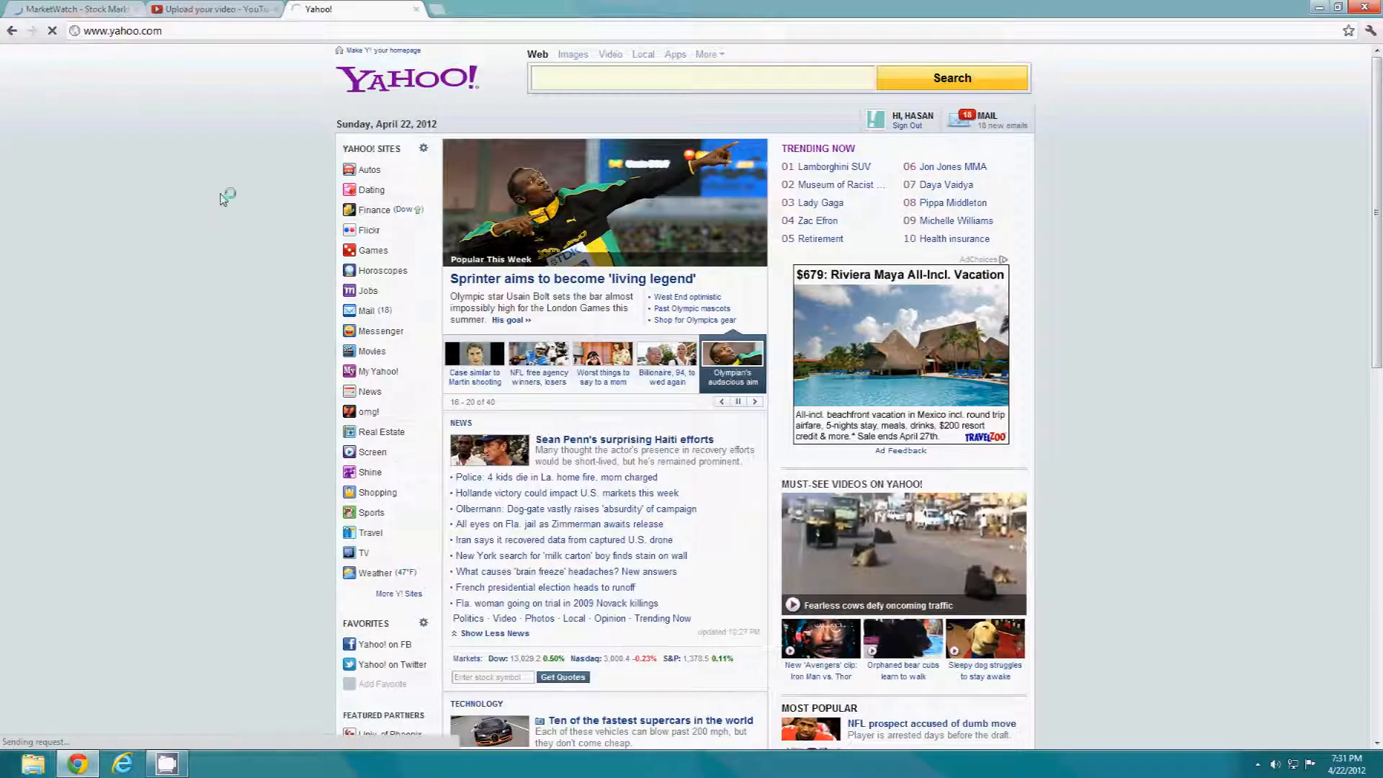
pyautogui.click(373, 209)
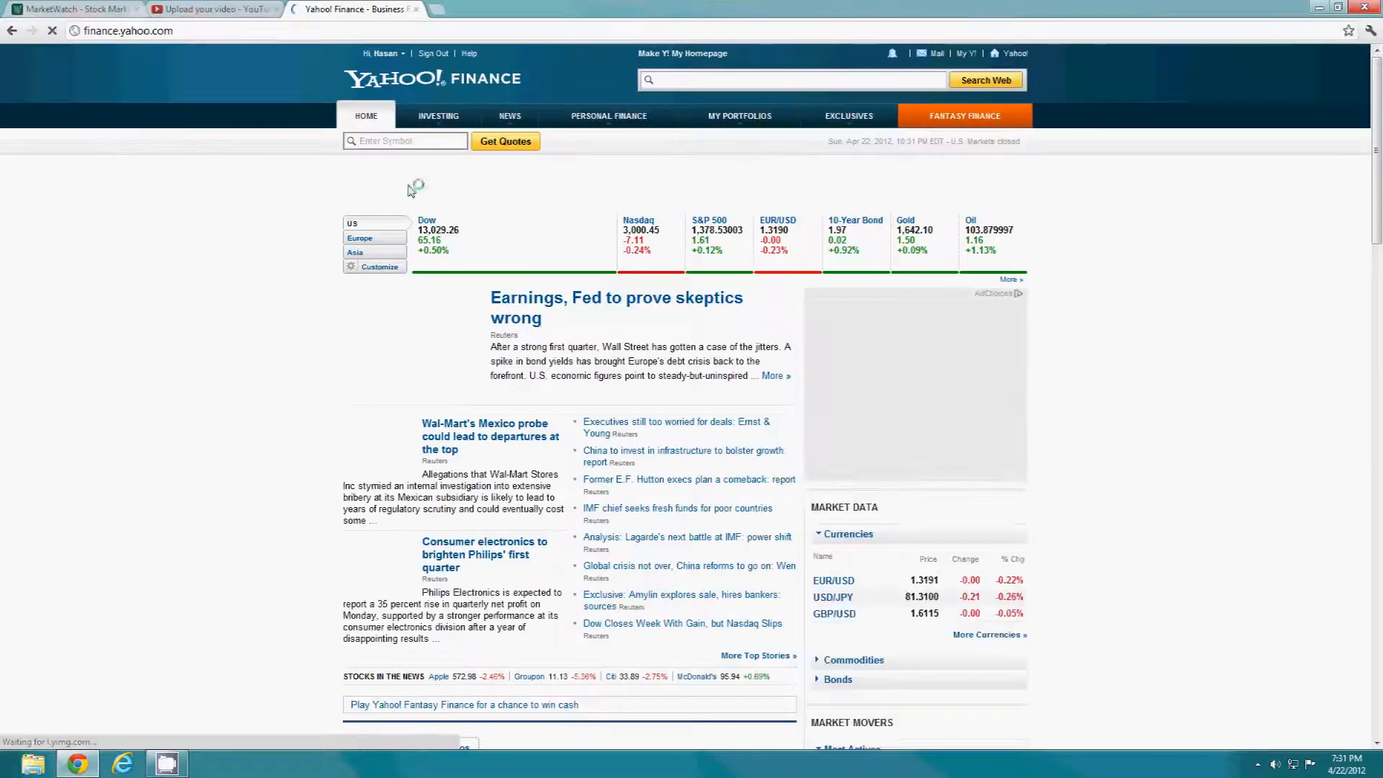
pyautogui.write('NNBR')
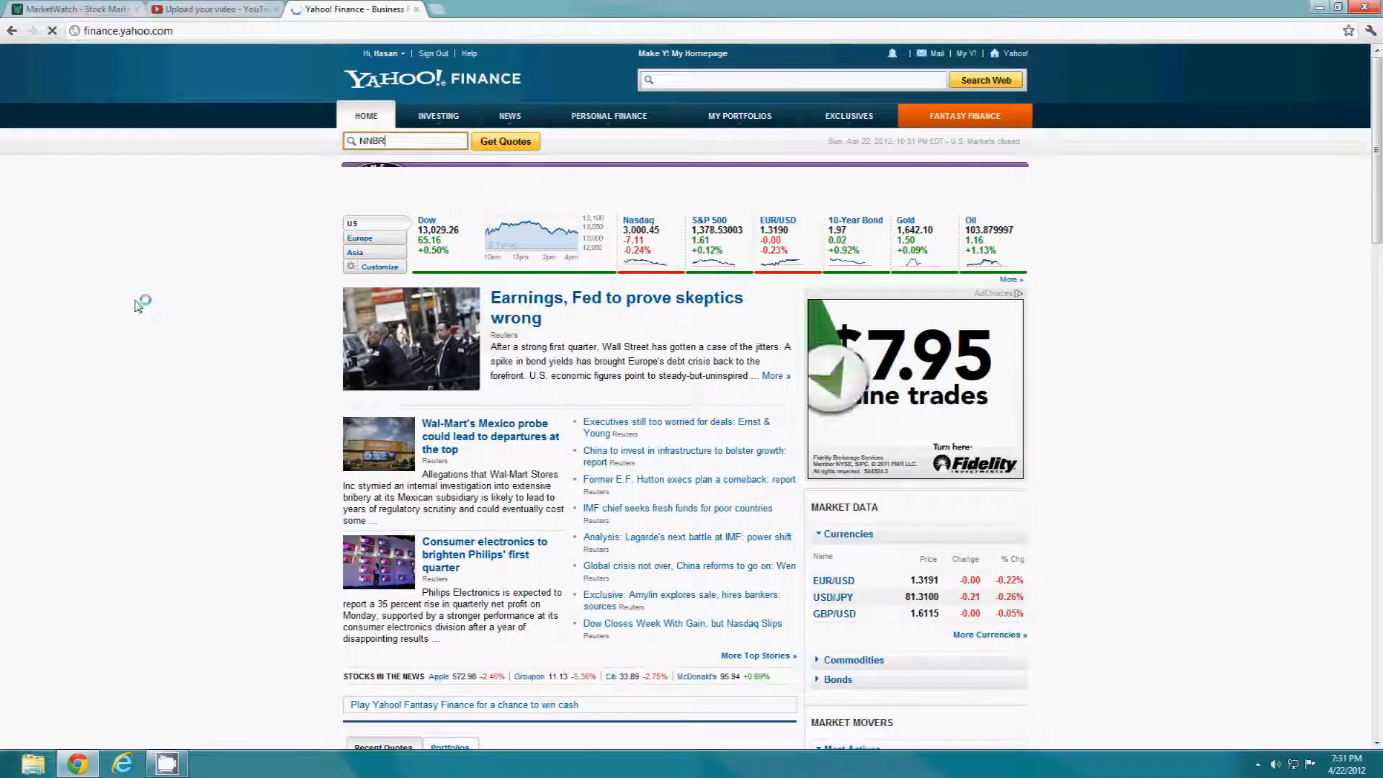
pyautogui.click(505, 141)
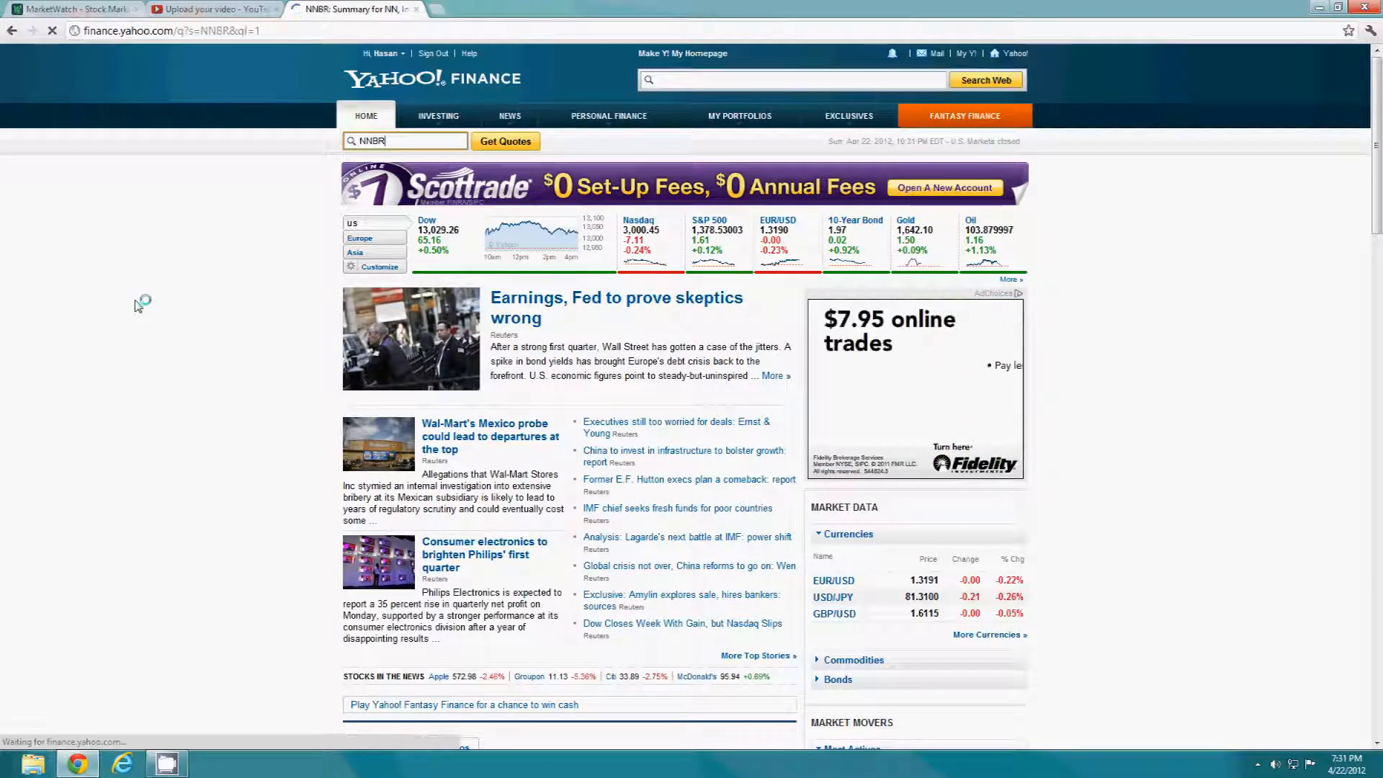
pyautogui.click(505, 141)
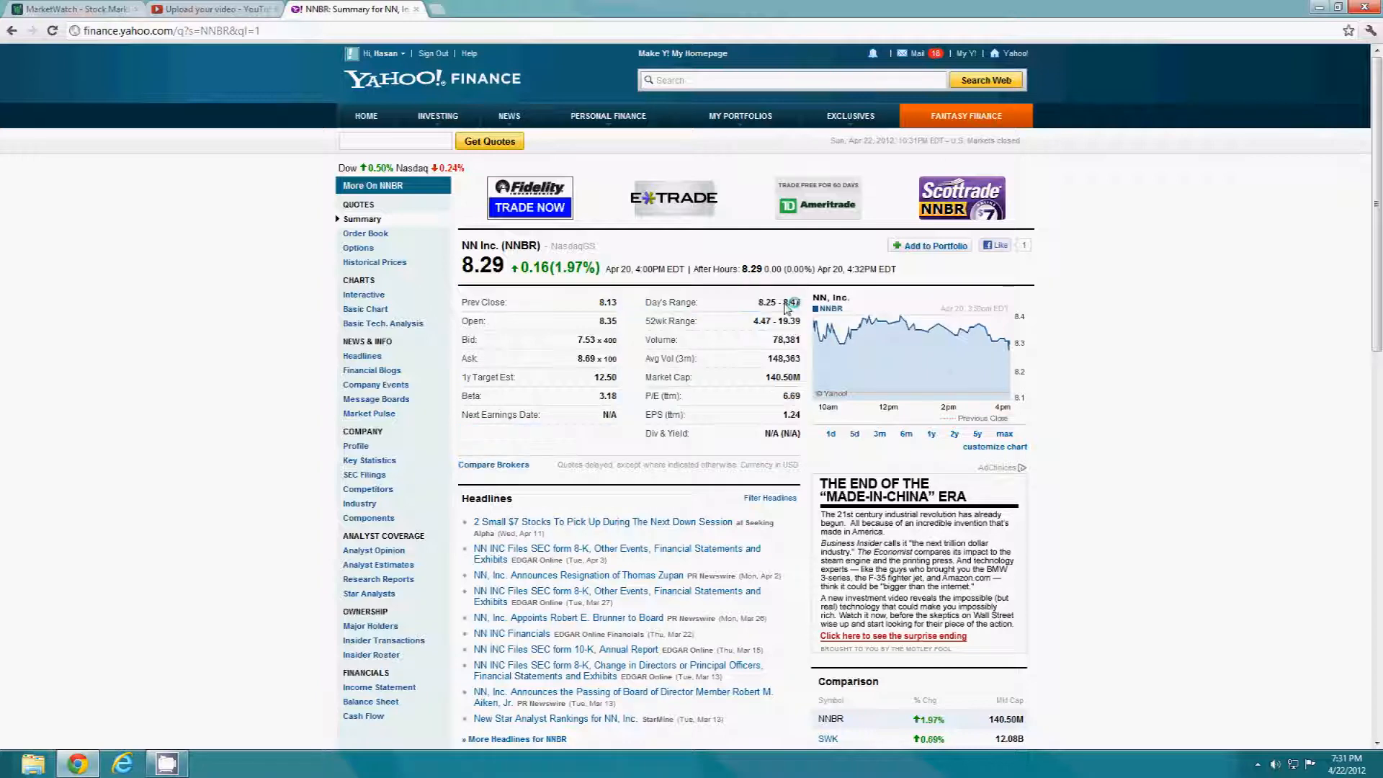
pyautogui.moveTo(787, 308)
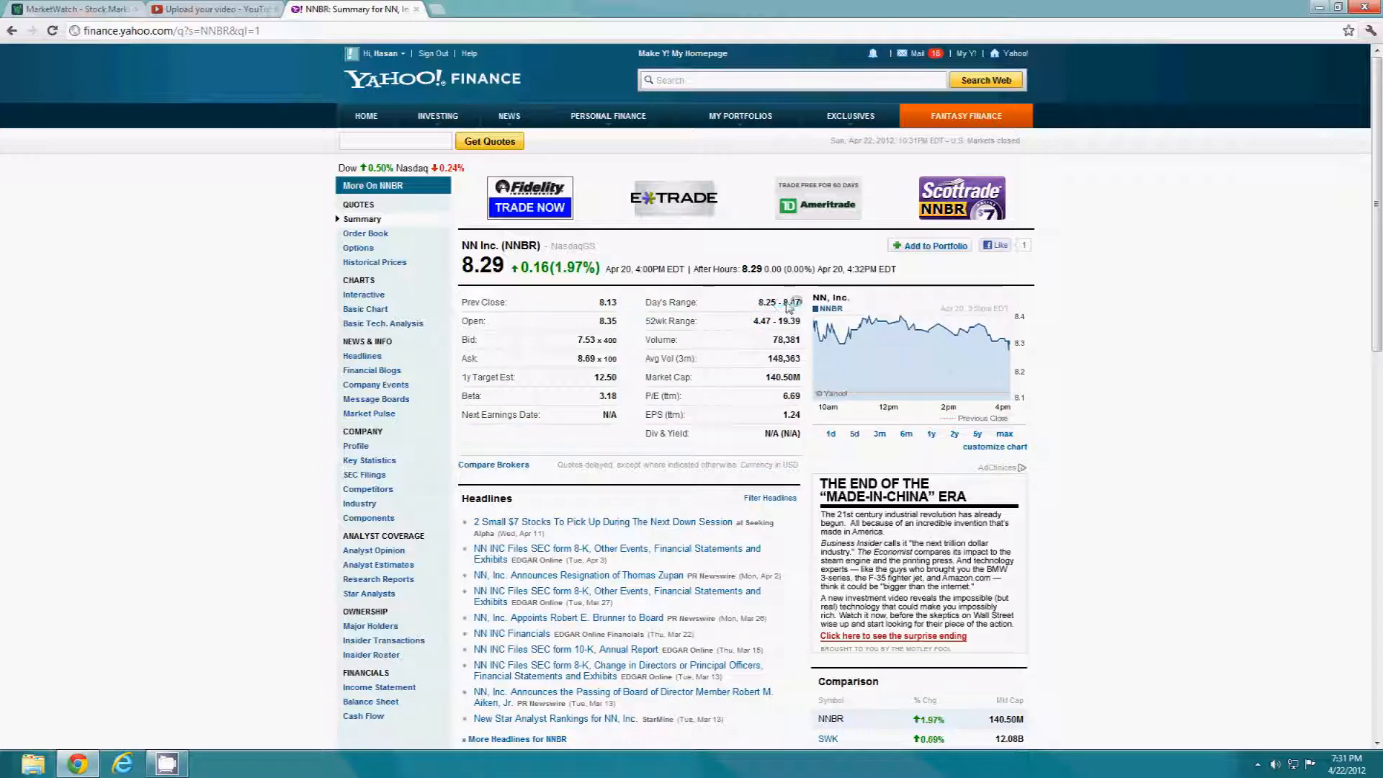
pyautogui.moveTo(783, 329)
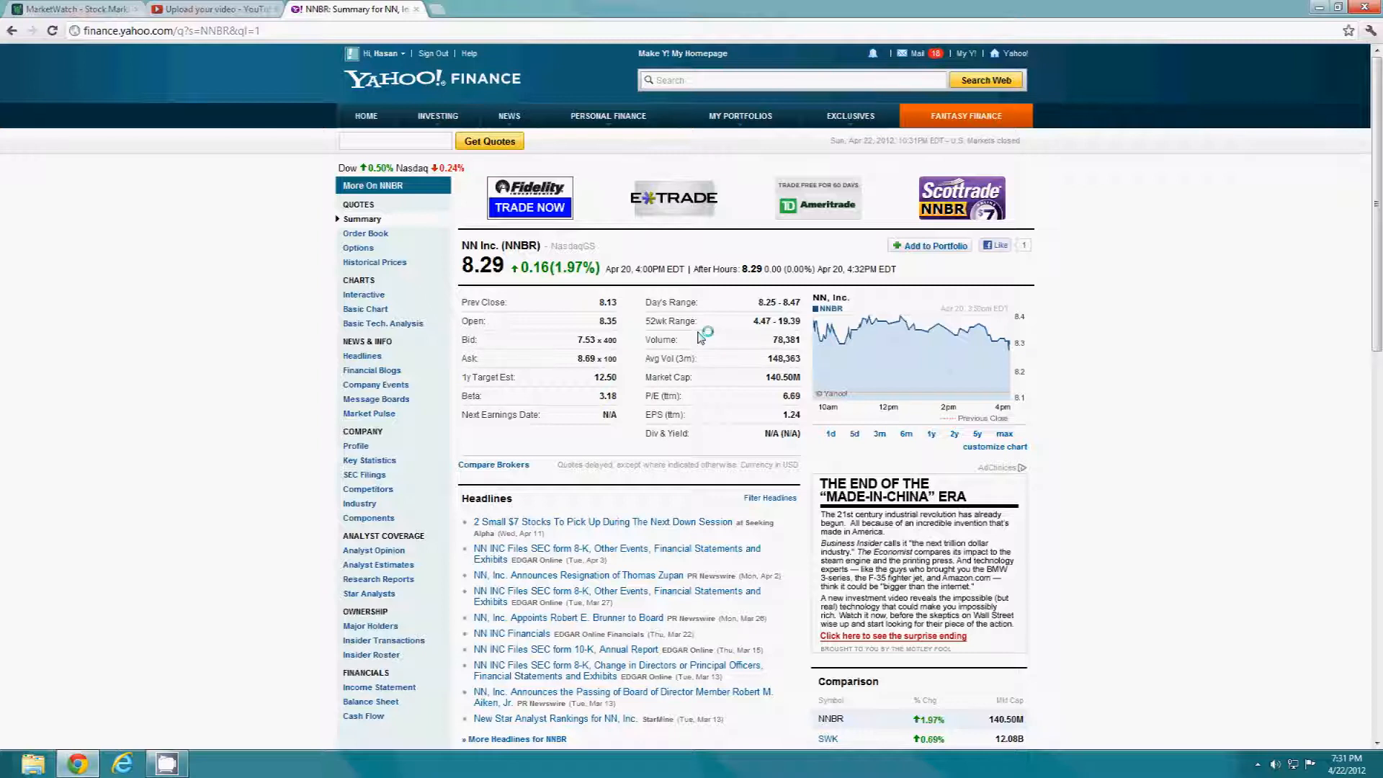
pyautogui.moveTo(649, 387)
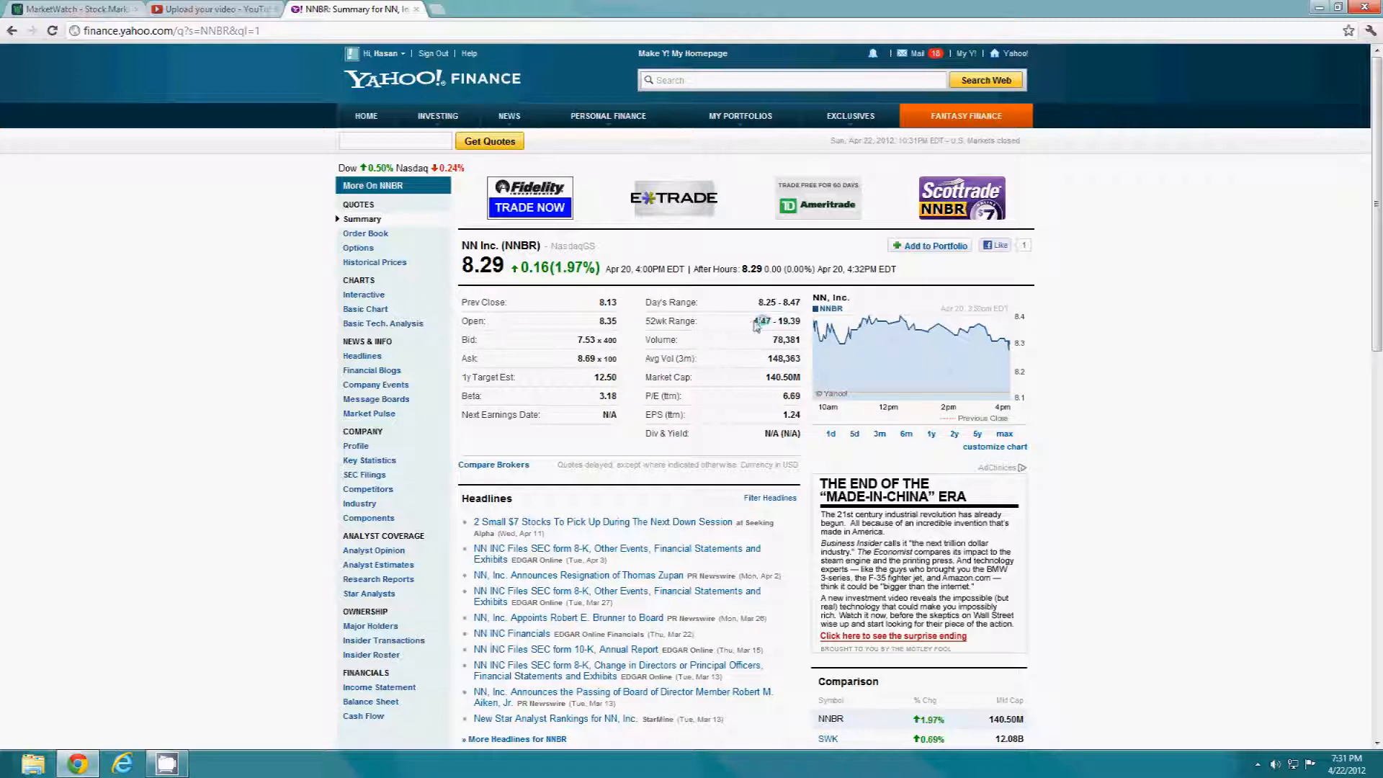
pyautogui.moveTo(771, 326)
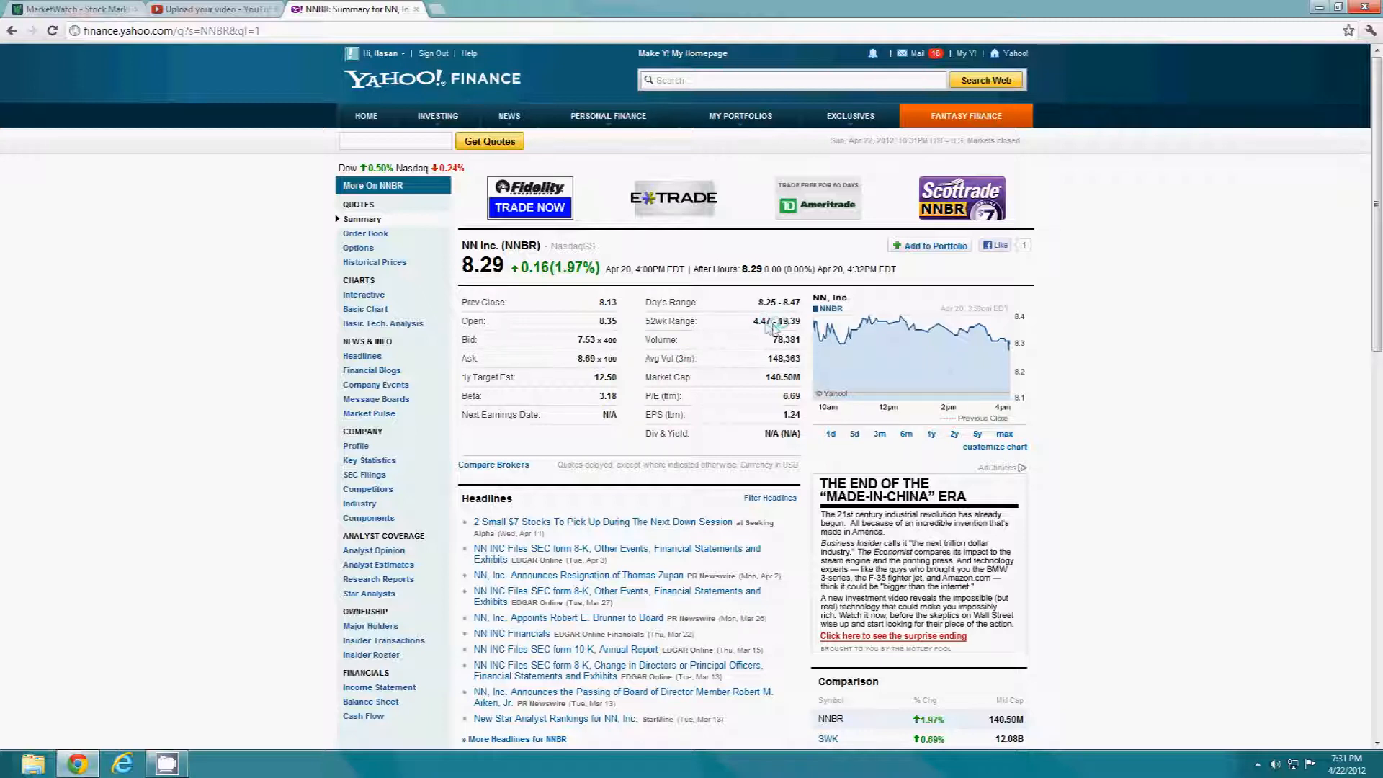
pyautogui.moveTo(766, 329)
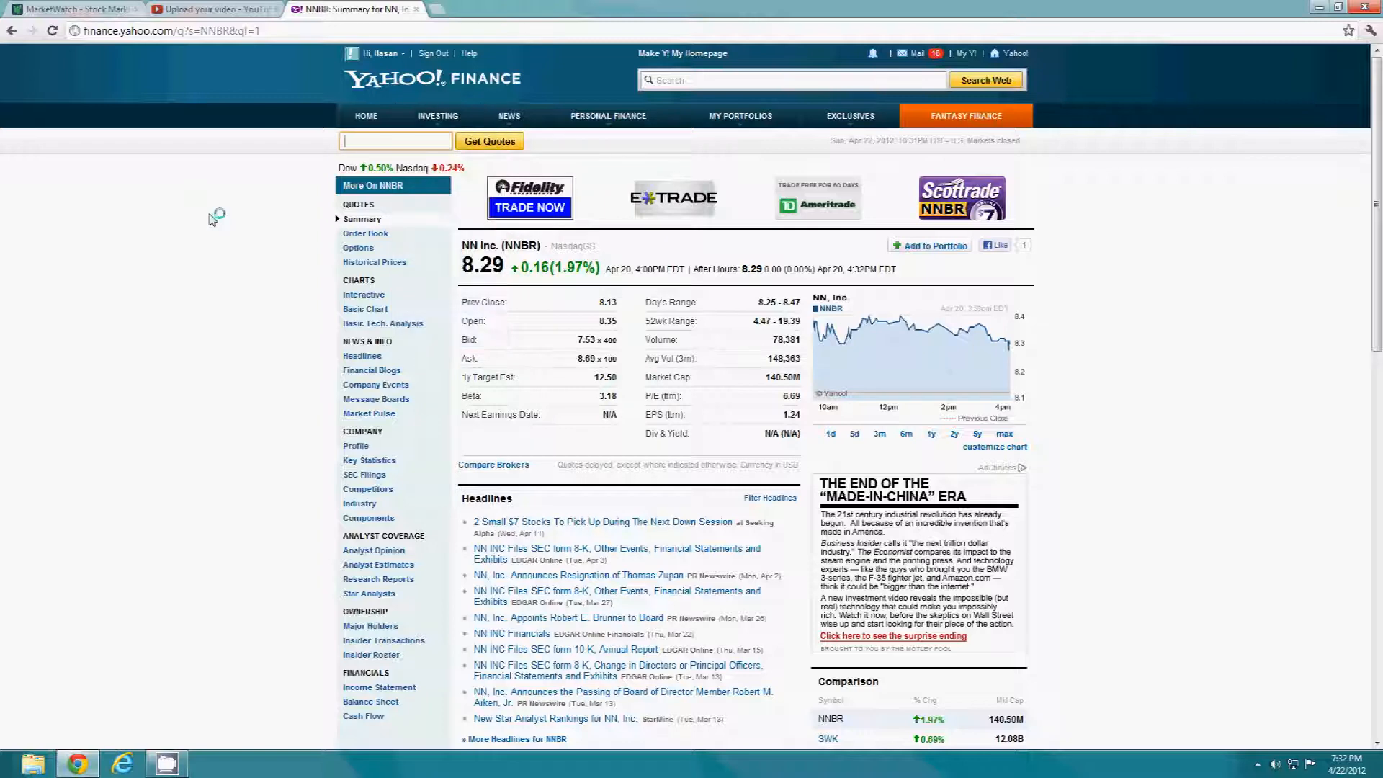
# Look up 'apple' and open the AAPL Apple Inc. quote at $572.98
pyautogui.write('ap')
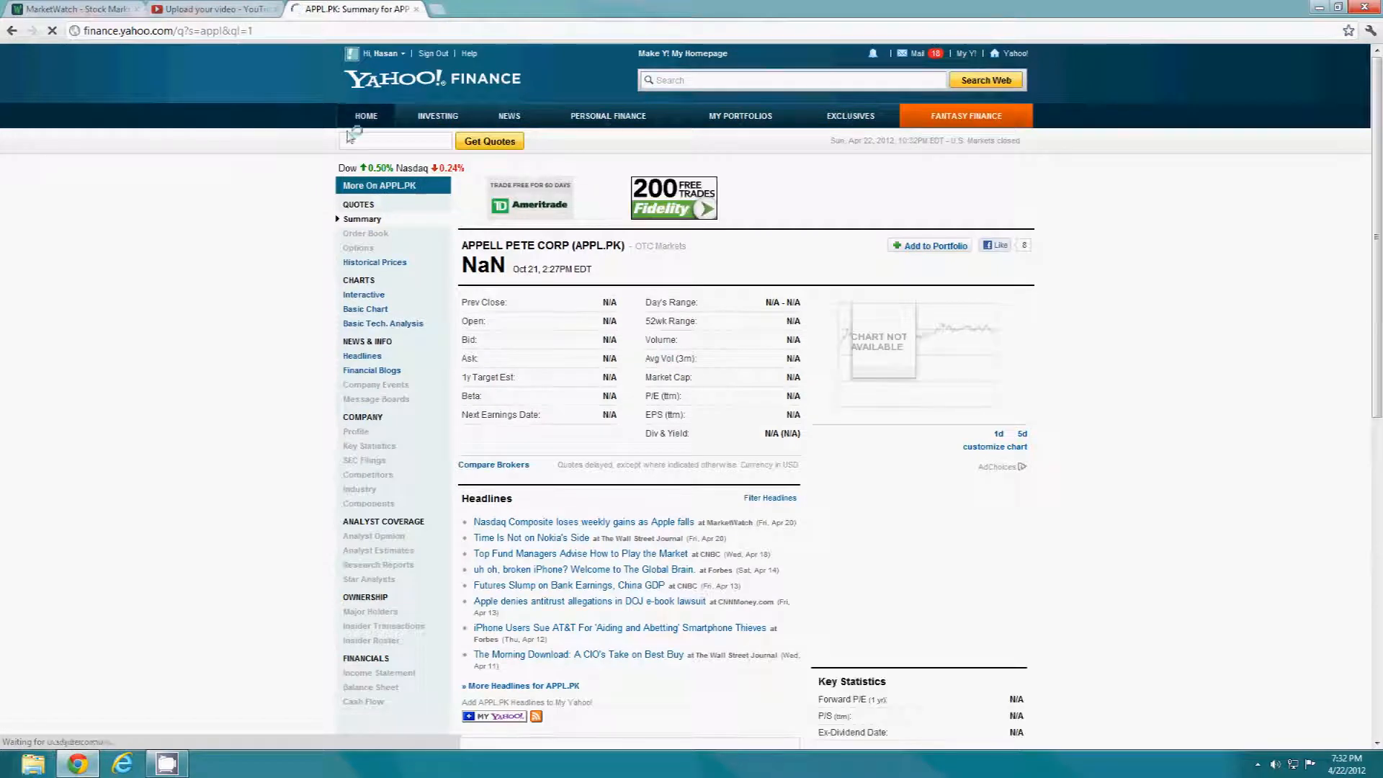
pyautogui.write('apple')
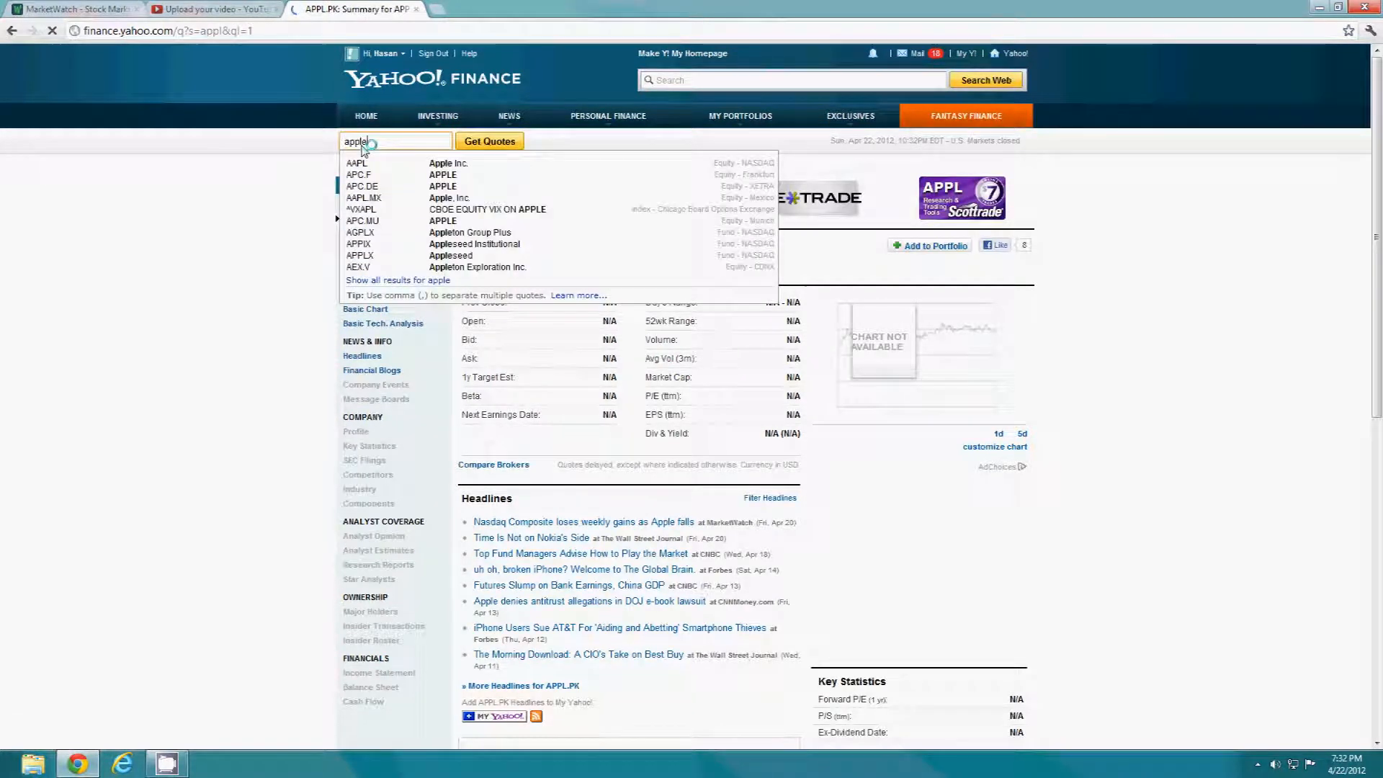
pyautogui.click(357, 163)
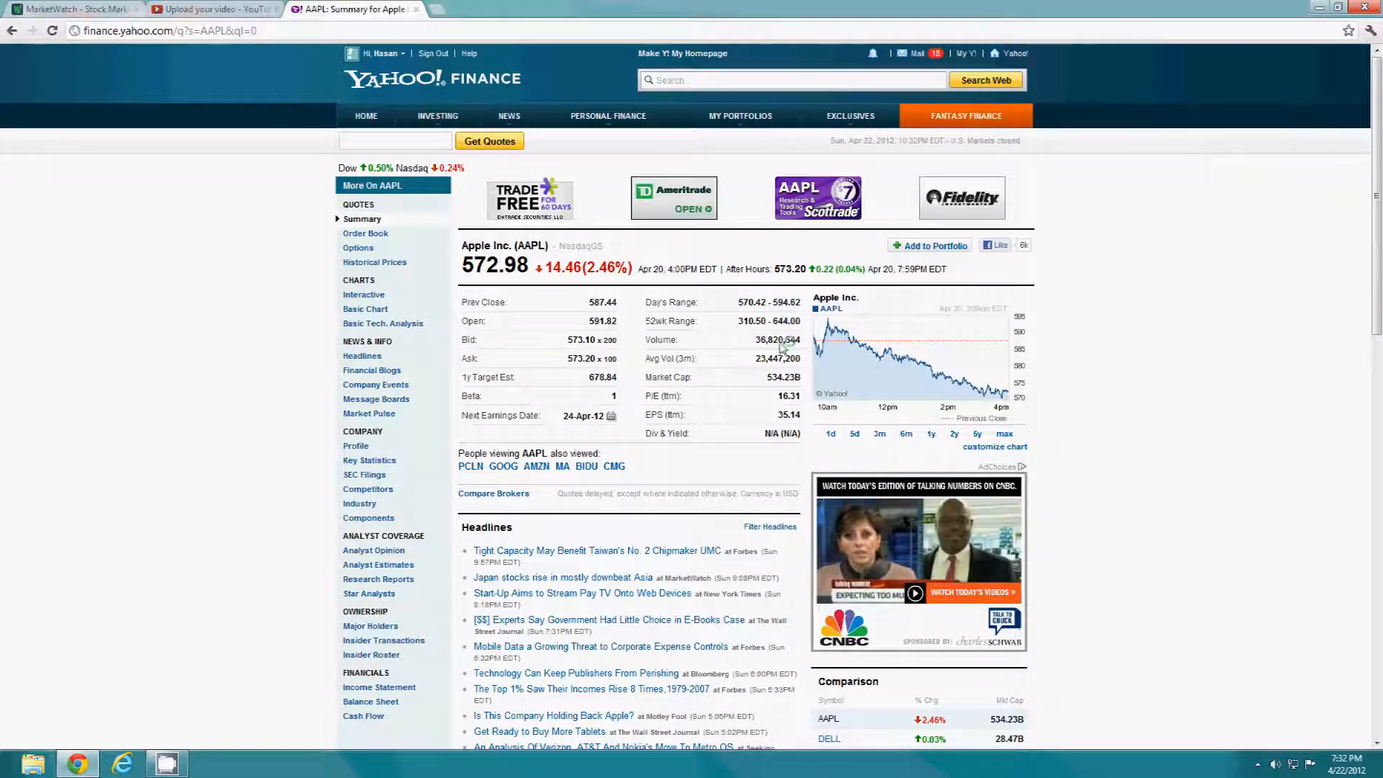
pyautogui.moveTo(785, 352)
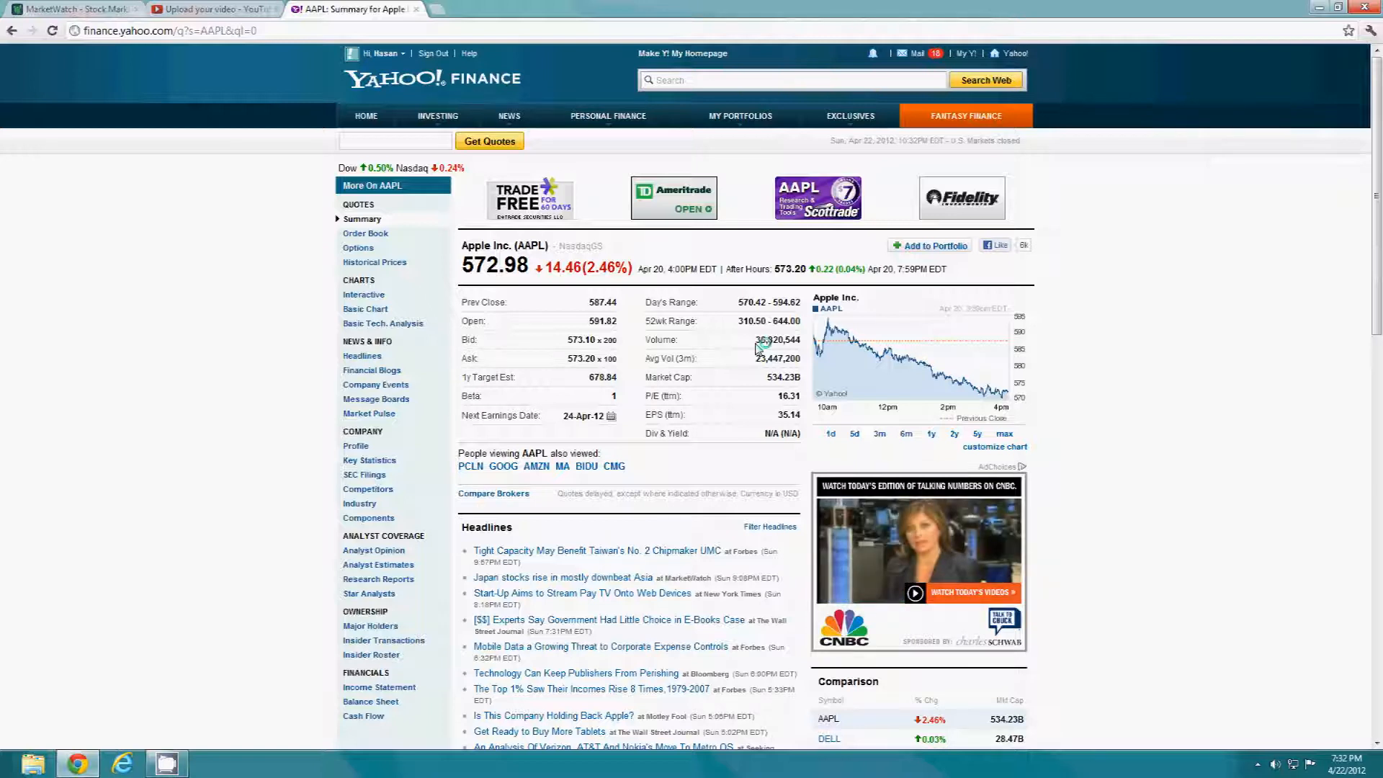
pyautogui.click(739, 115)
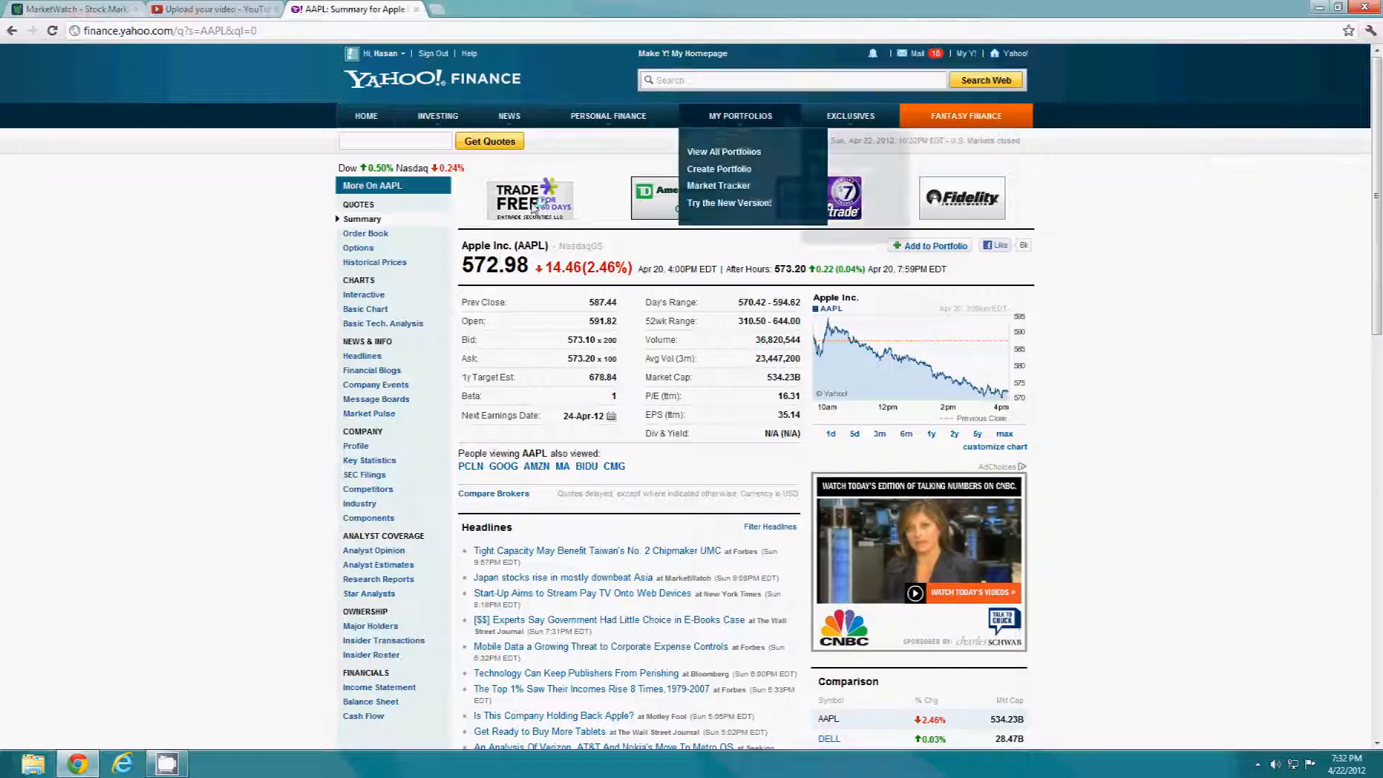
# Search 'goog' and select Google Inc. (GOOG), quoted at $596.06
pyautogui.write('goog')
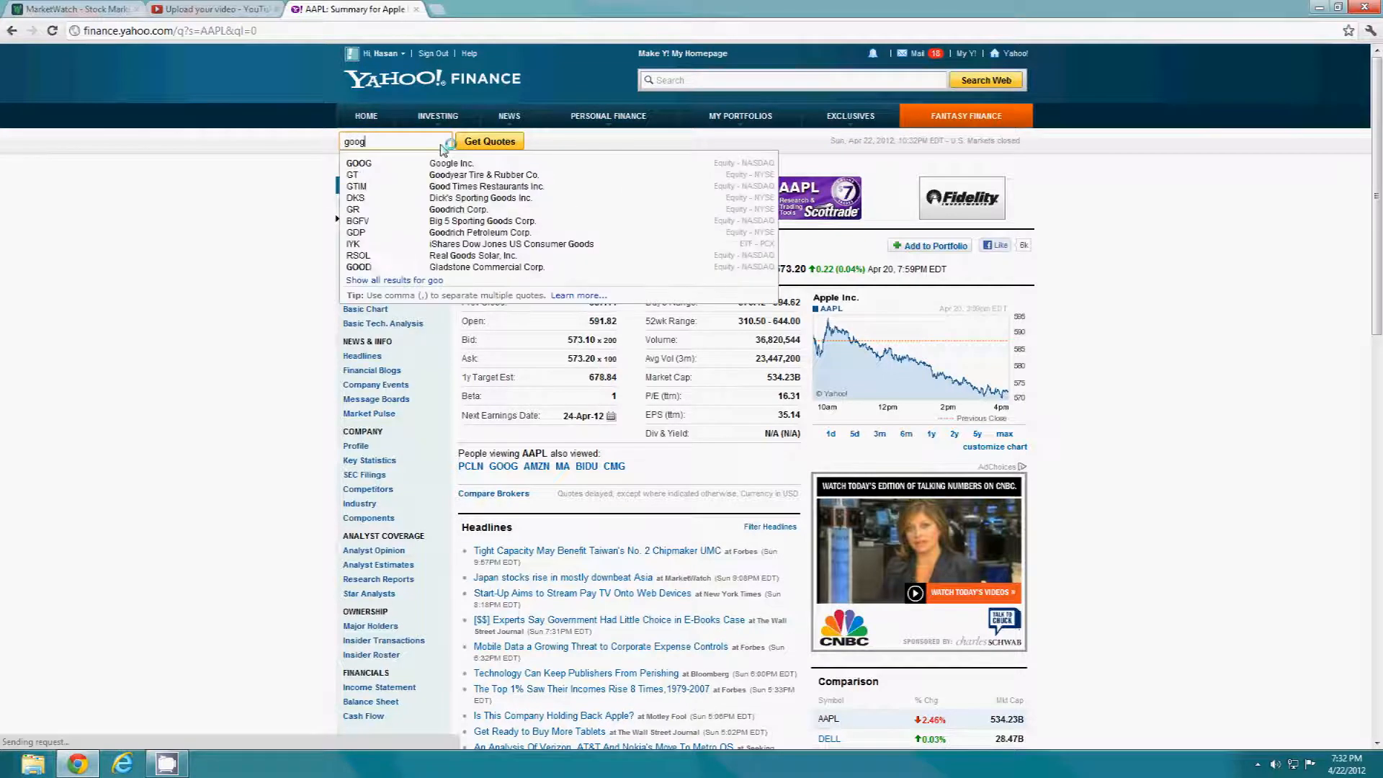
pyautogui.click(359, 163)
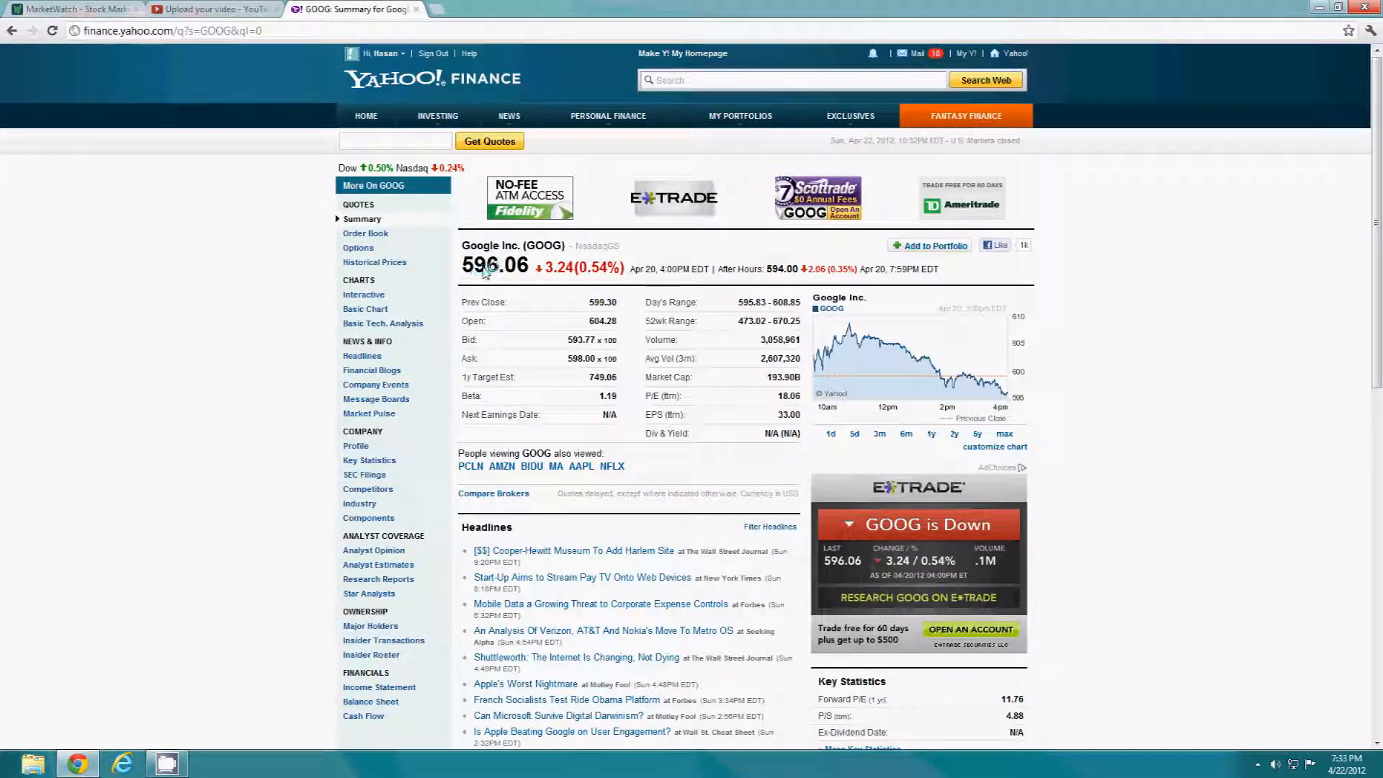
pyautogui.moveTo(495, 282)
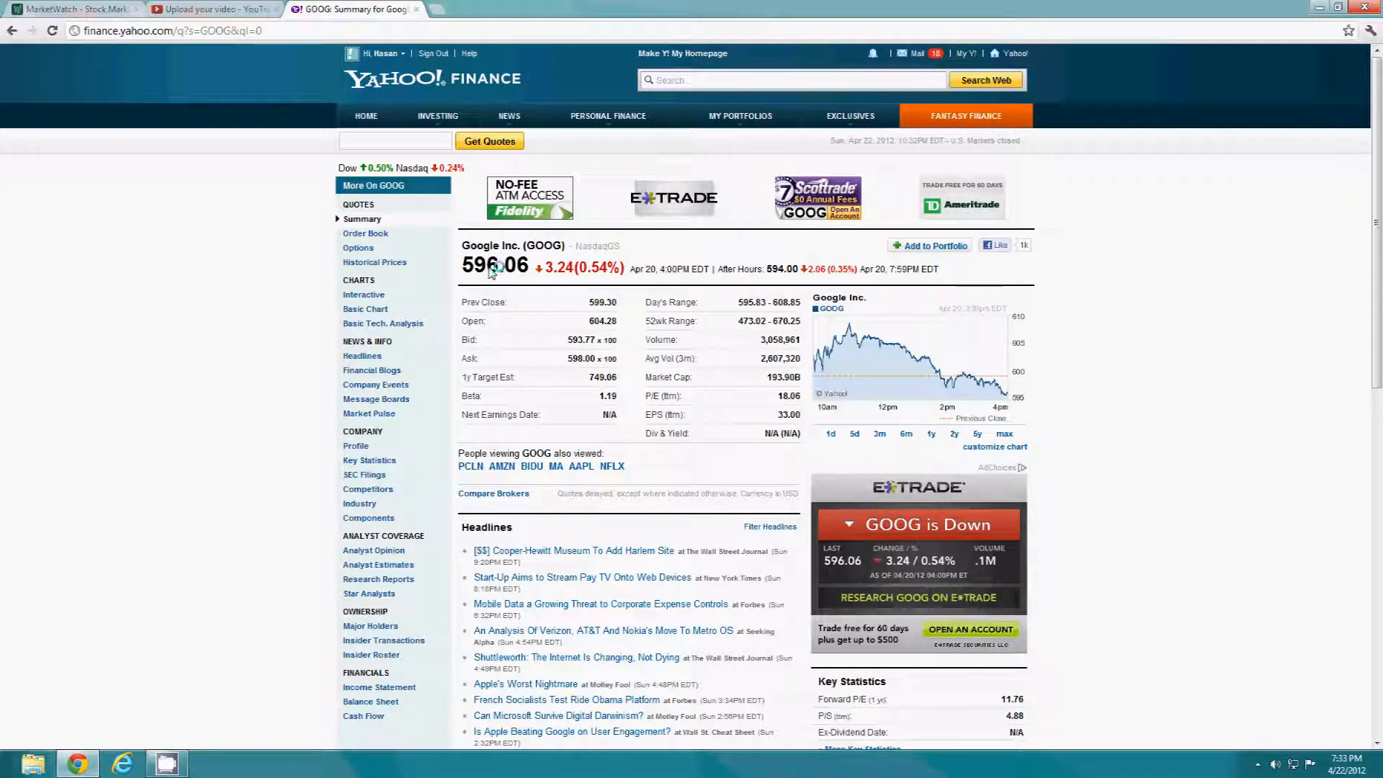
pyautogui.moveTo(715, 300)
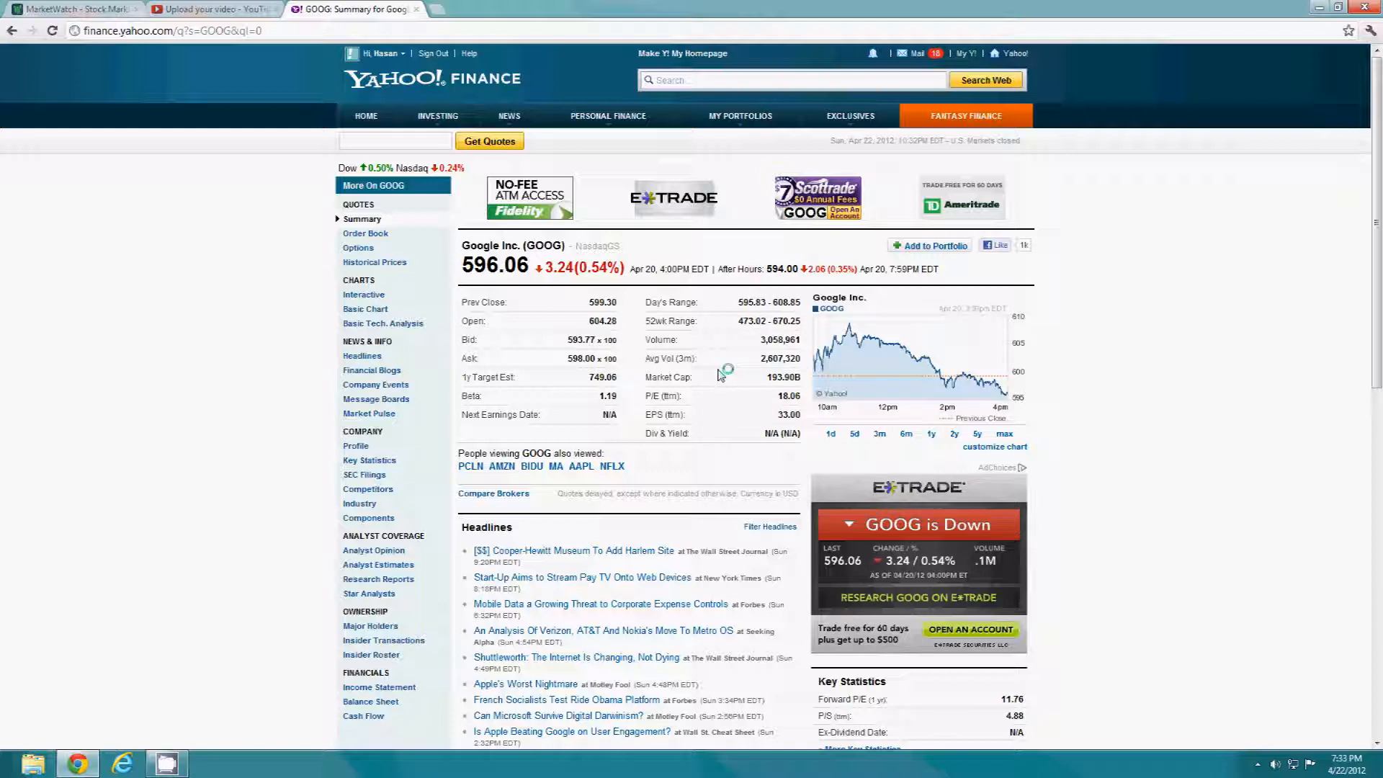
pyautogui.moveTo(692, 398)
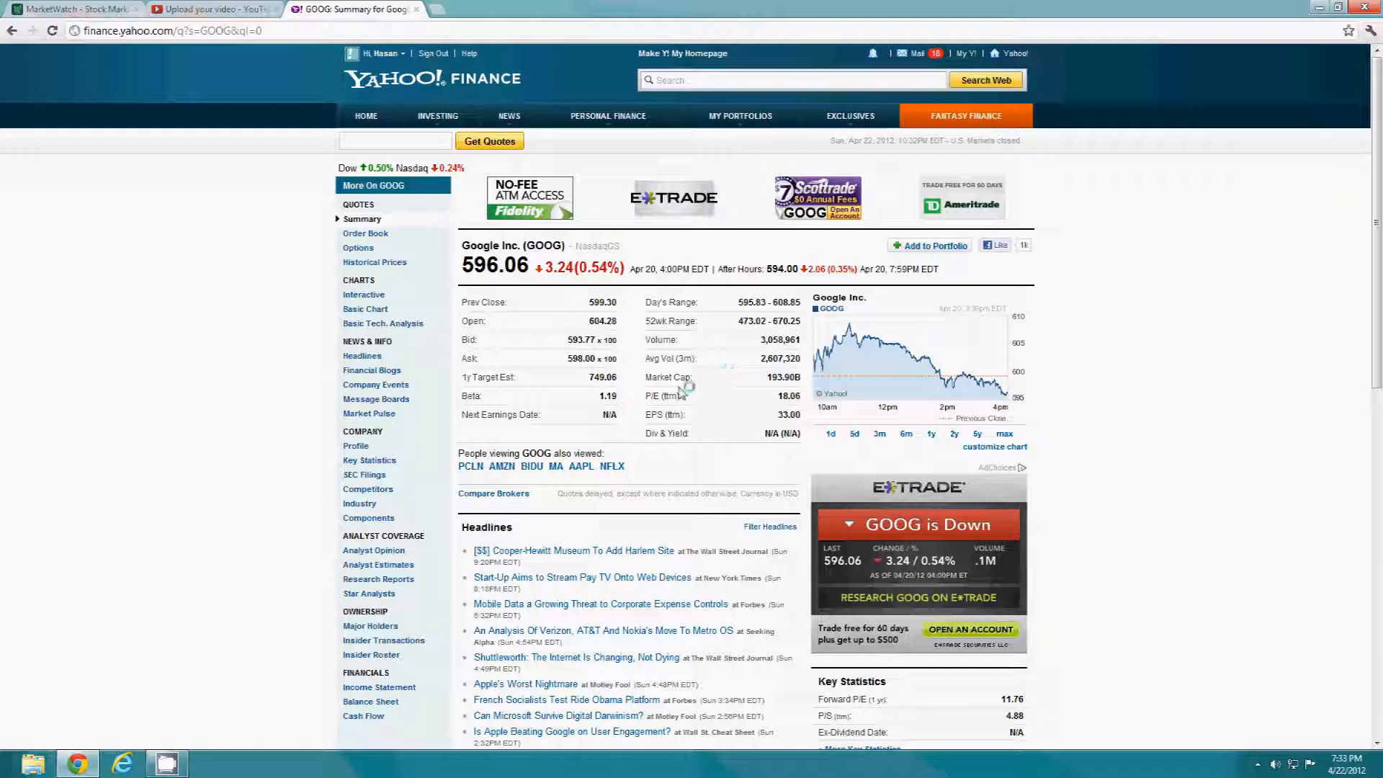
pyautogui.moveTo(700, 391)
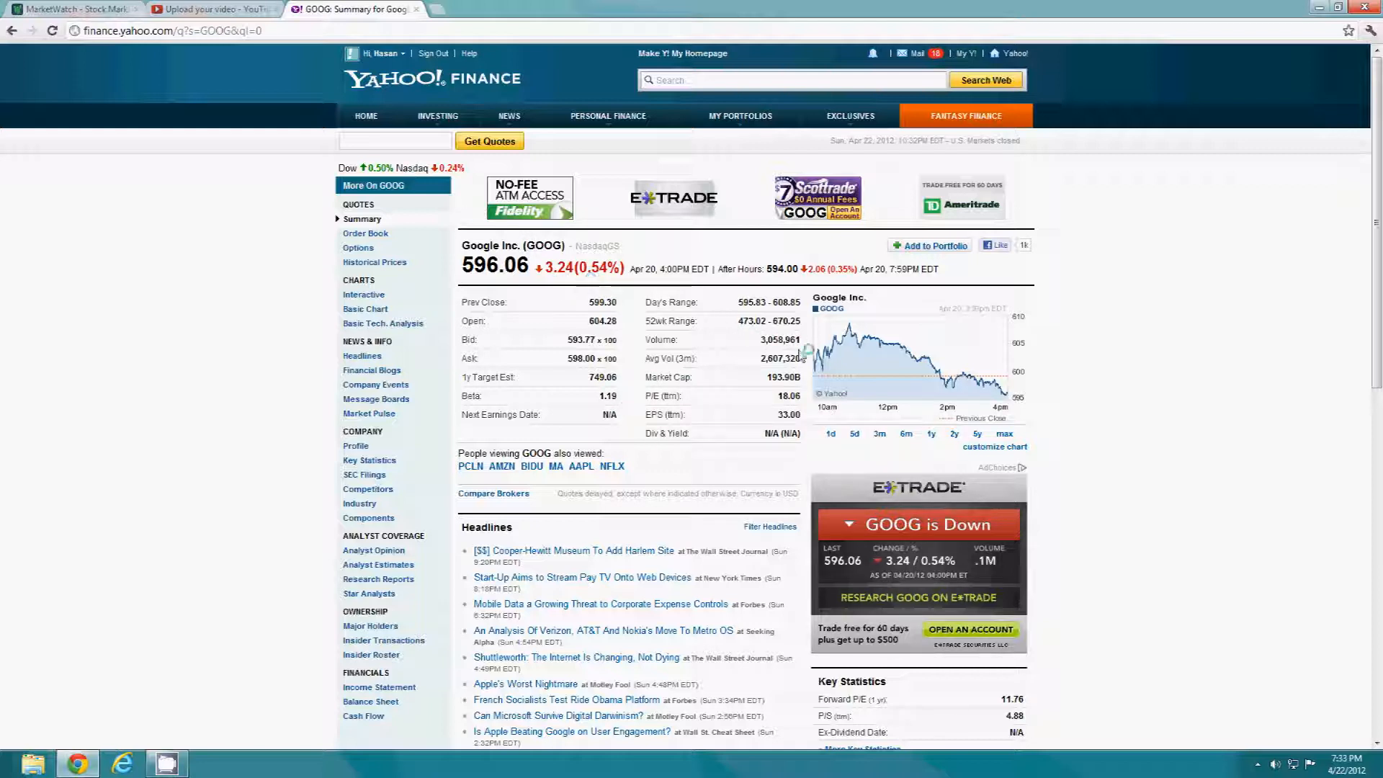
pyautogui.moveTo(763, 363)
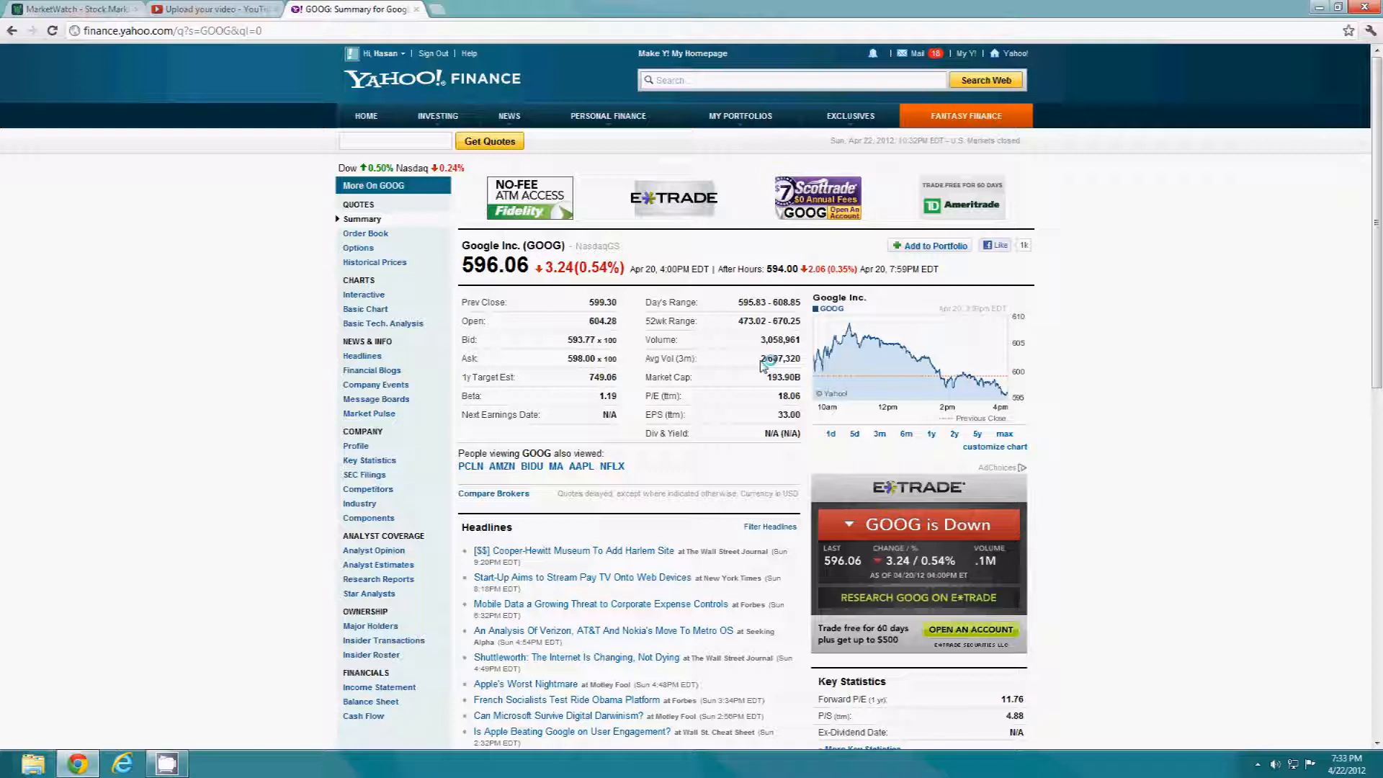
pyautogui.moveTo(767, 312)
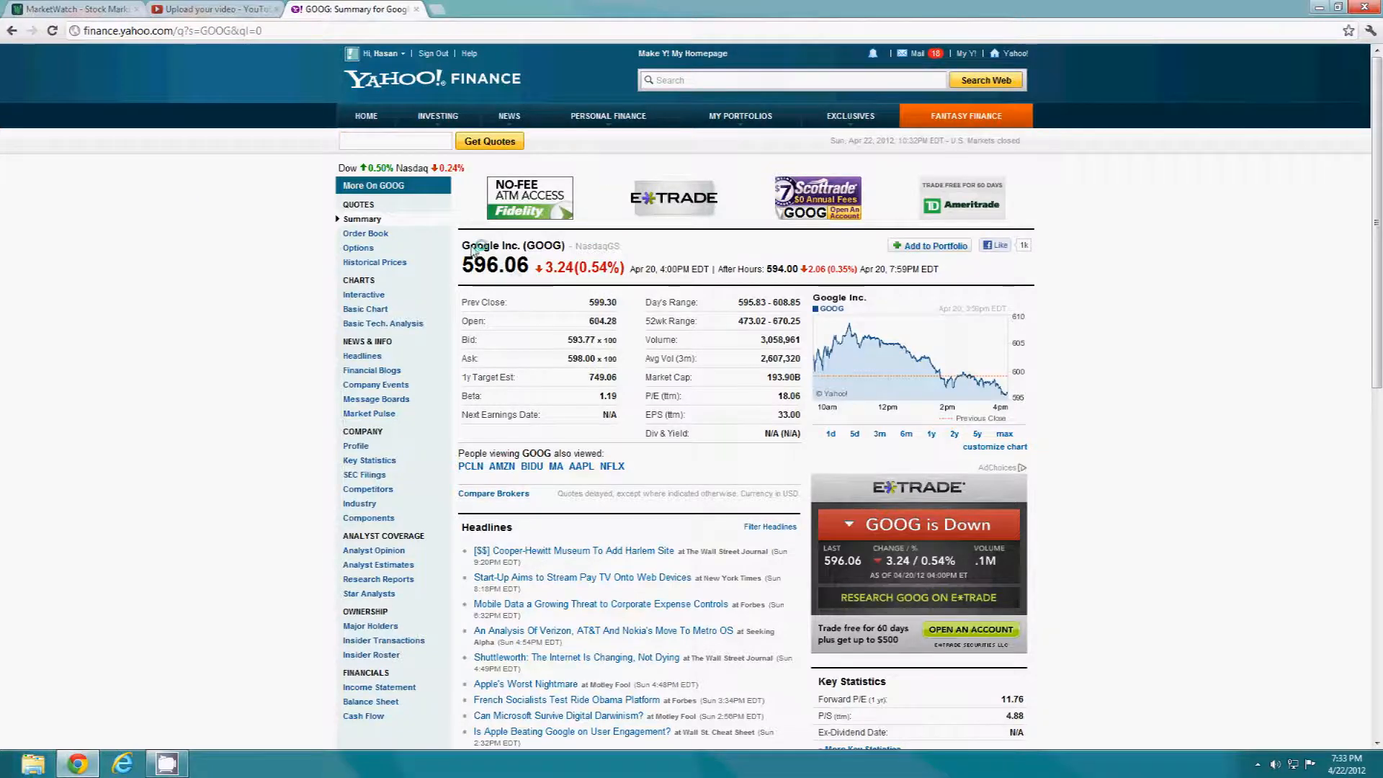
pyautogui.moveTo(454, 255)
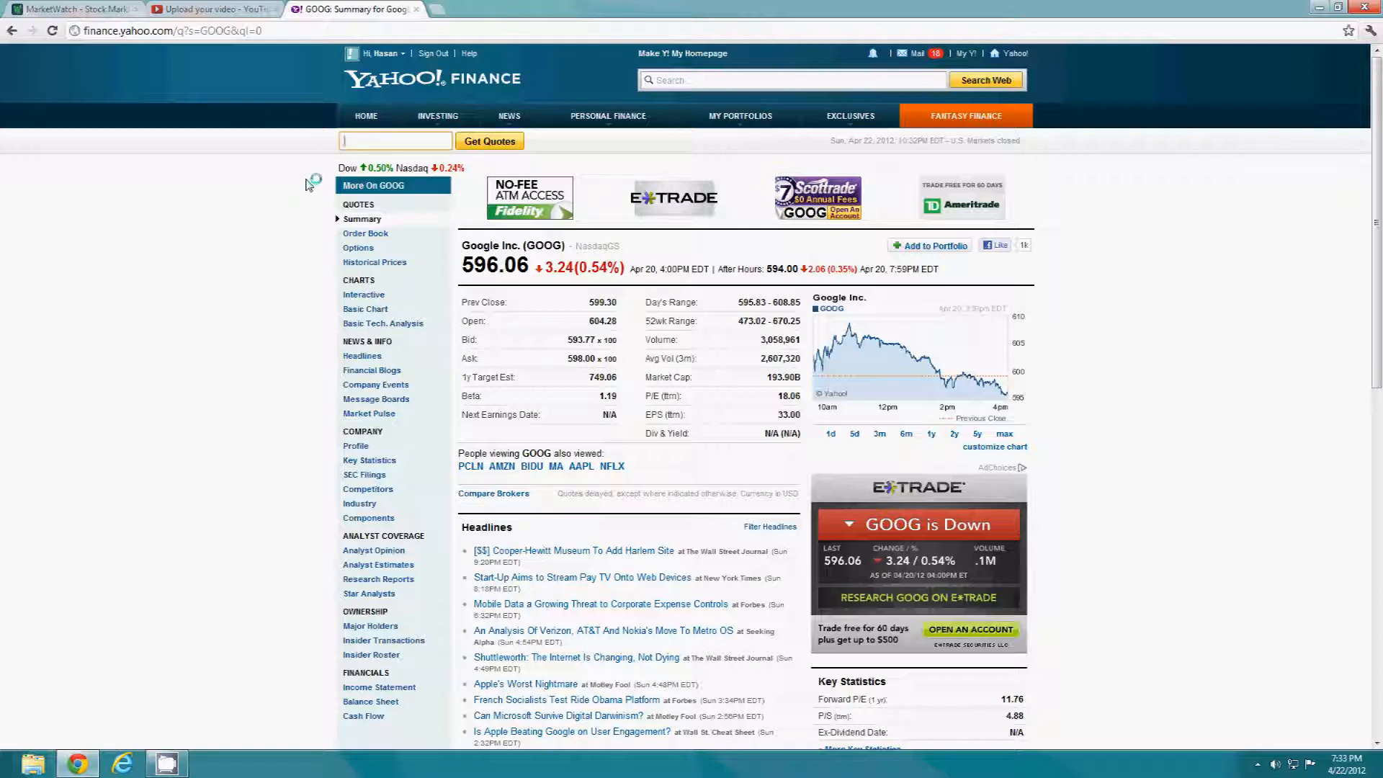
# Enter NNBR to reload the NN Inc. quote summary at $8.29
pyautogui.write('NNBR')
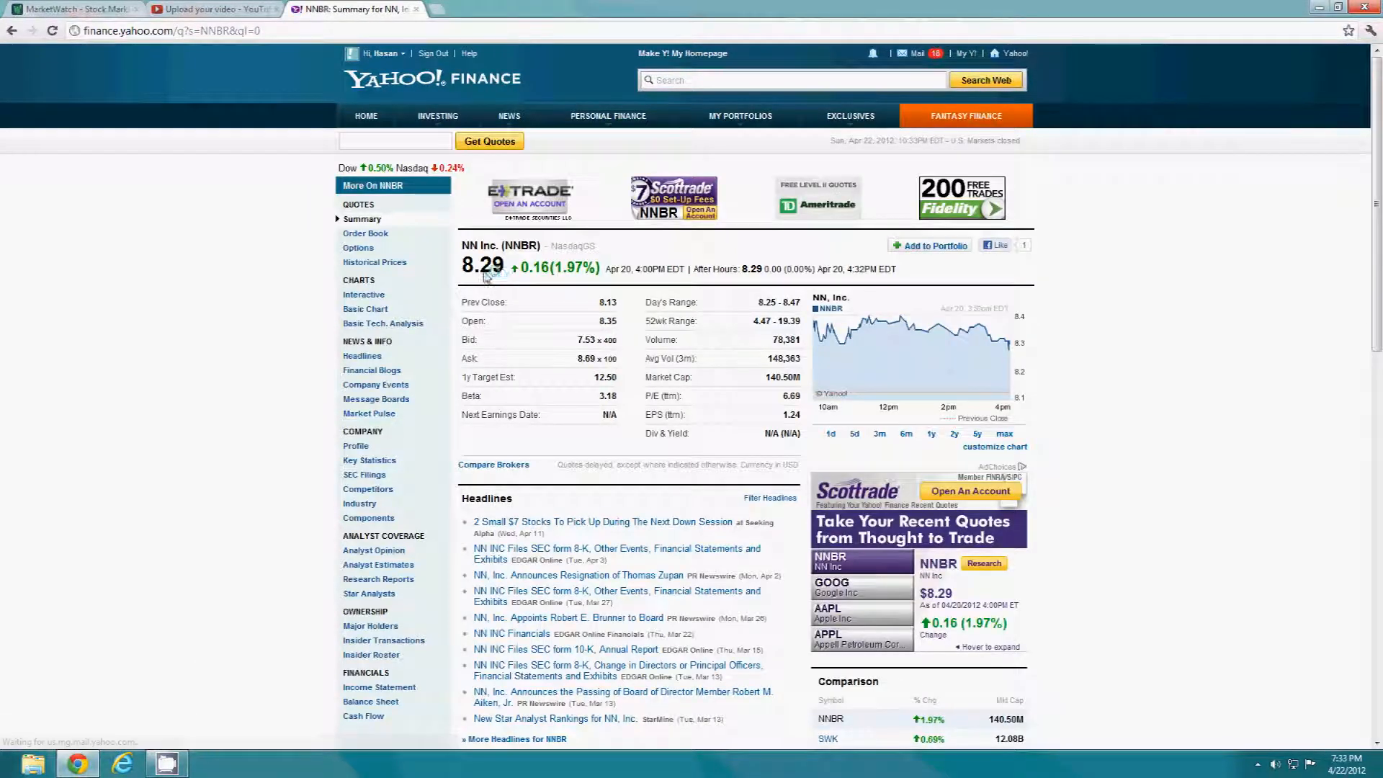
pyautogui.doubleClick(481, 266)
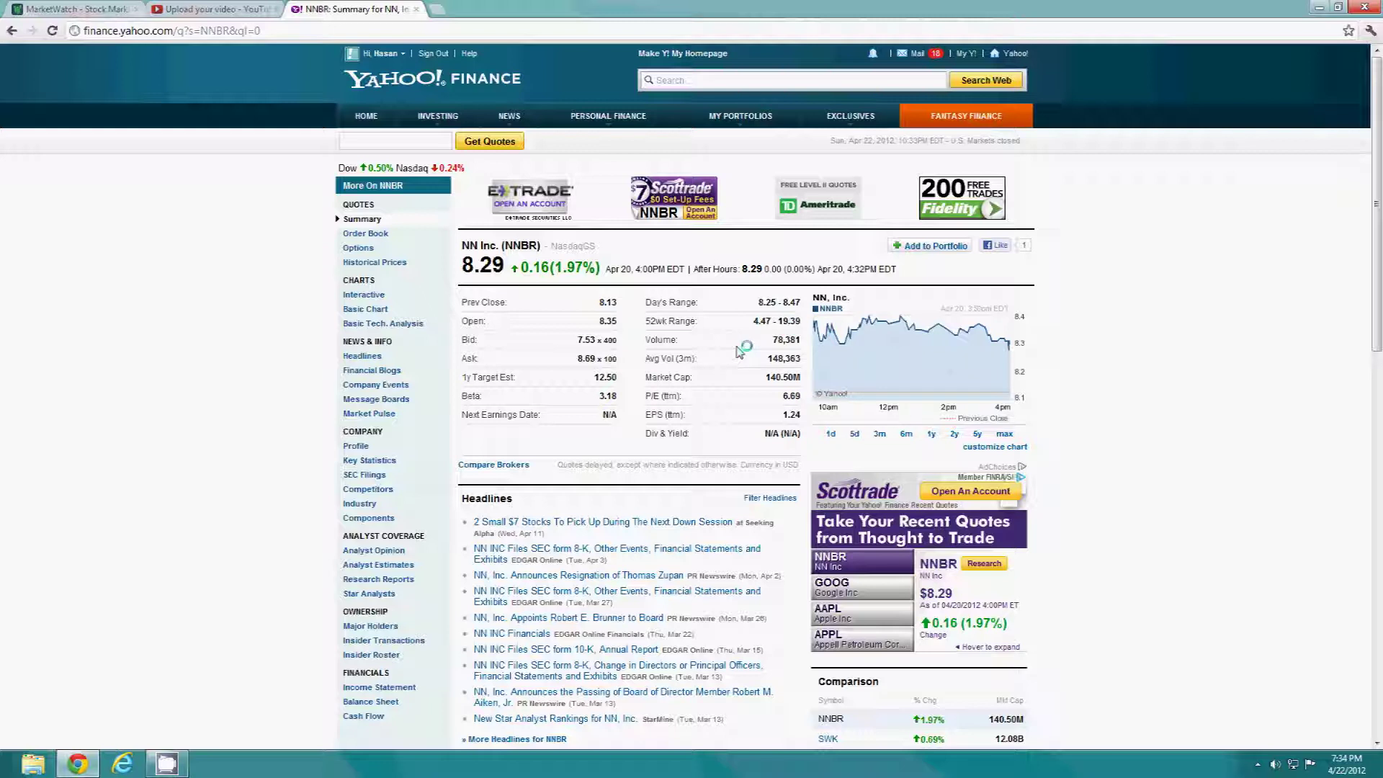
pyautogui.moveTo(250, 154)
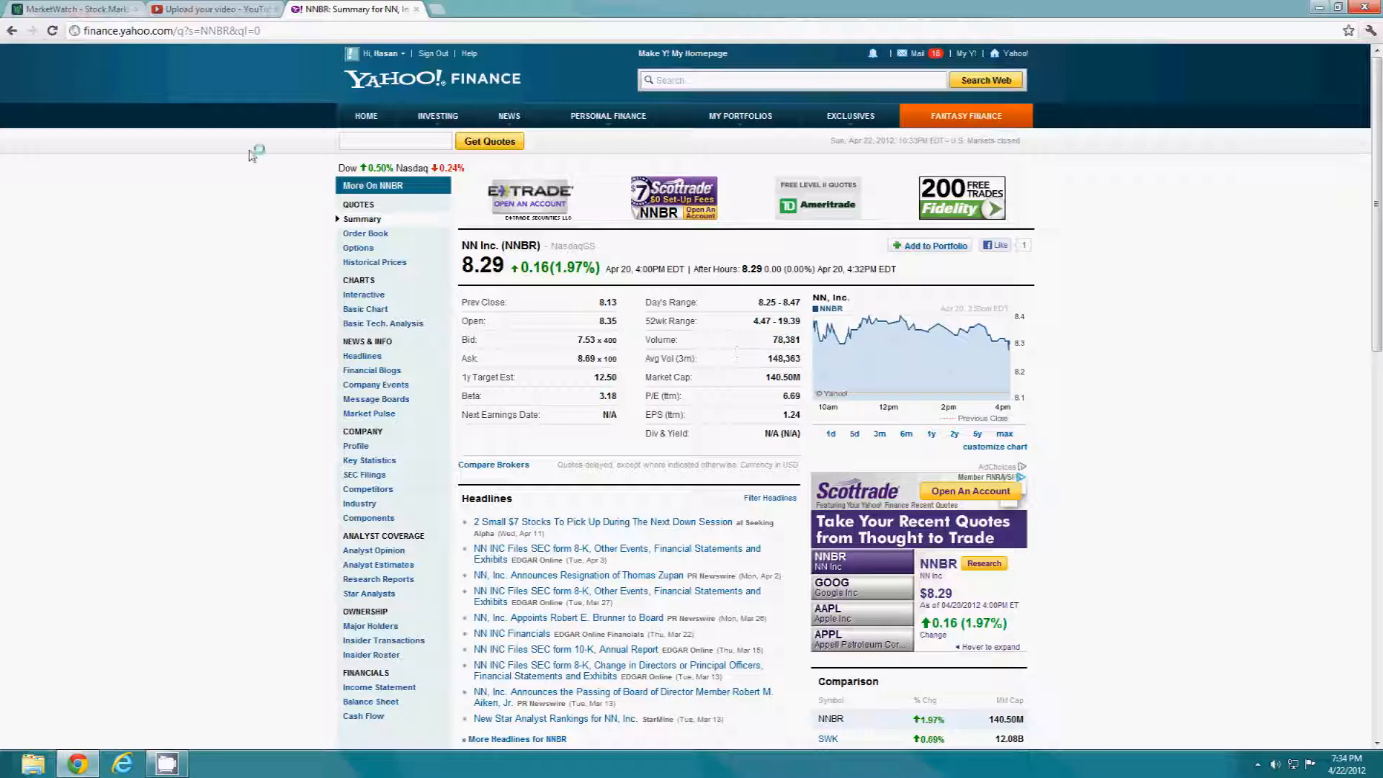
# Begin entering the AVEO ticker in the Get Quotes box
pyautogui.write('avt')
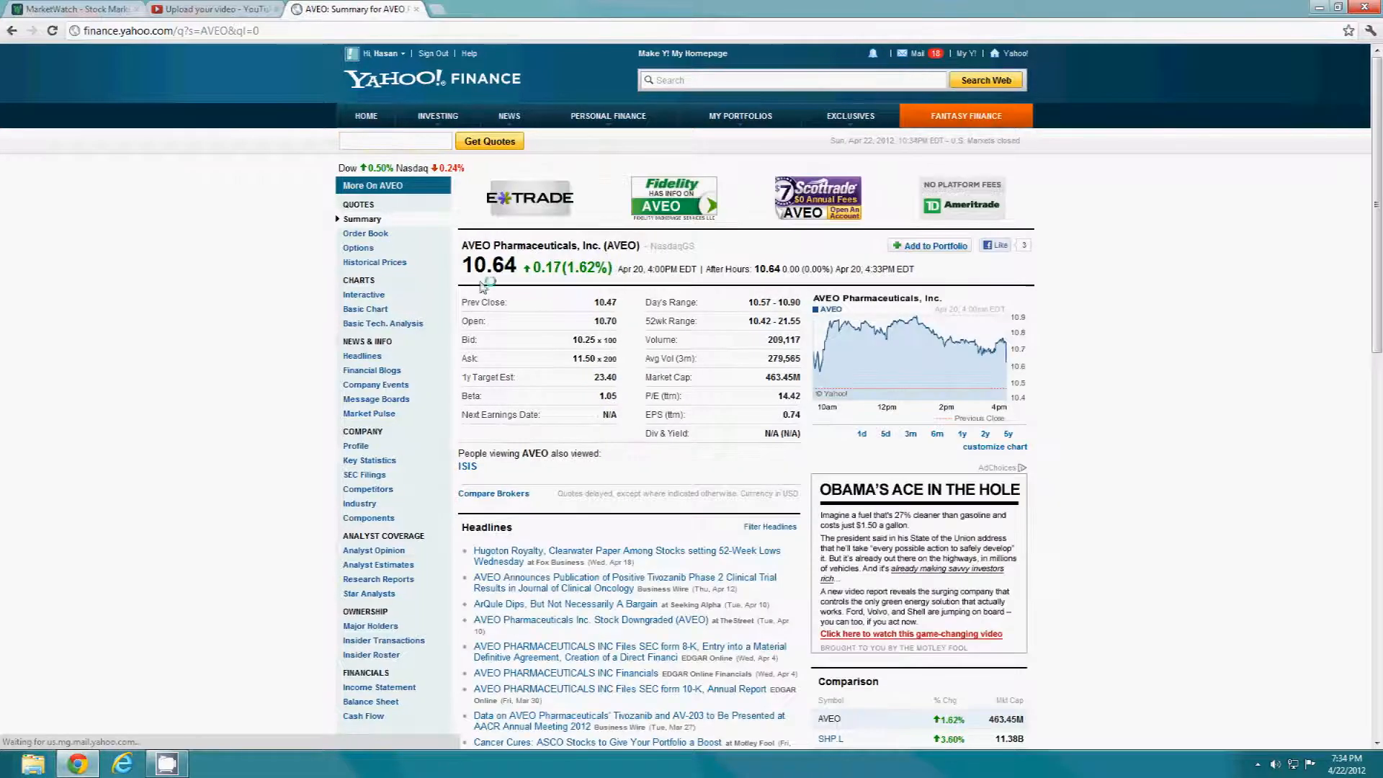
pyautogui.moveTo(772, 285)
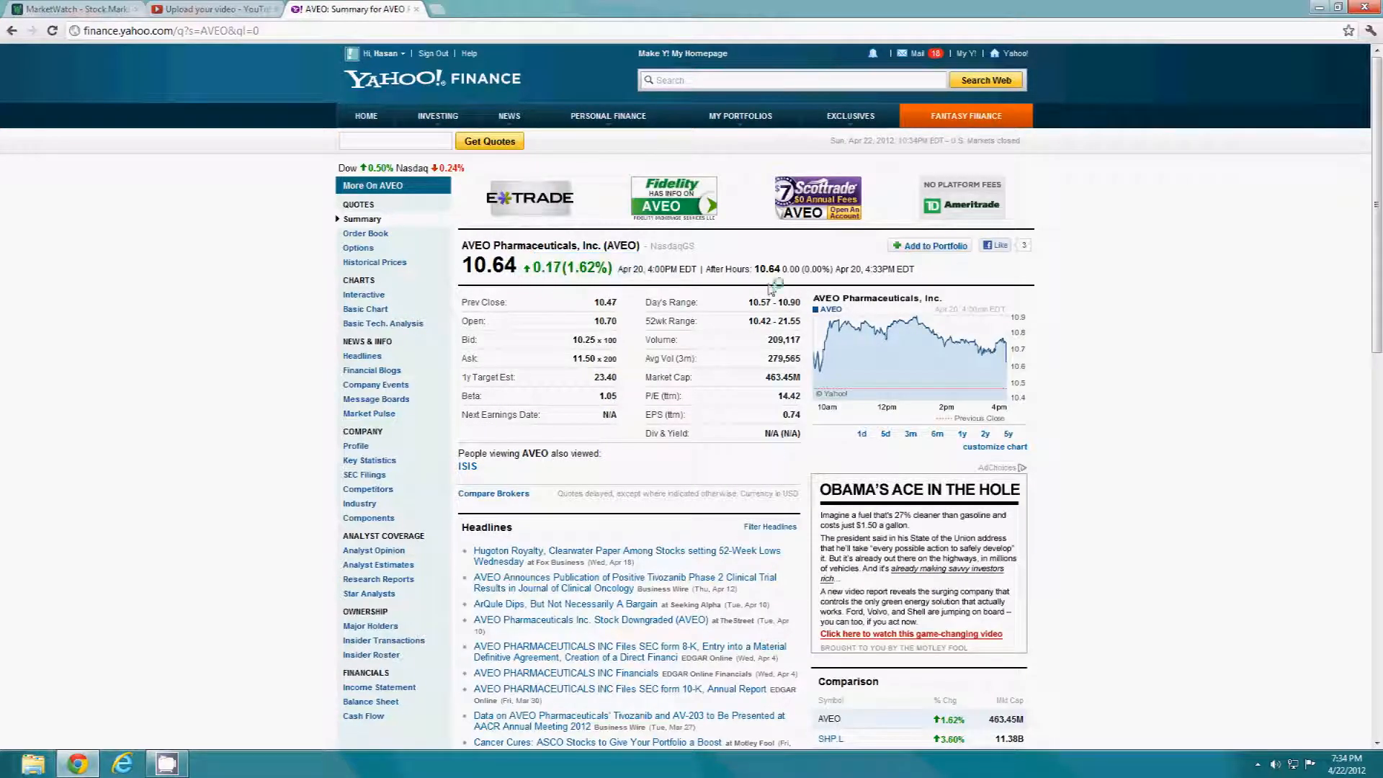
pyautogui.moveTo(783, 326)
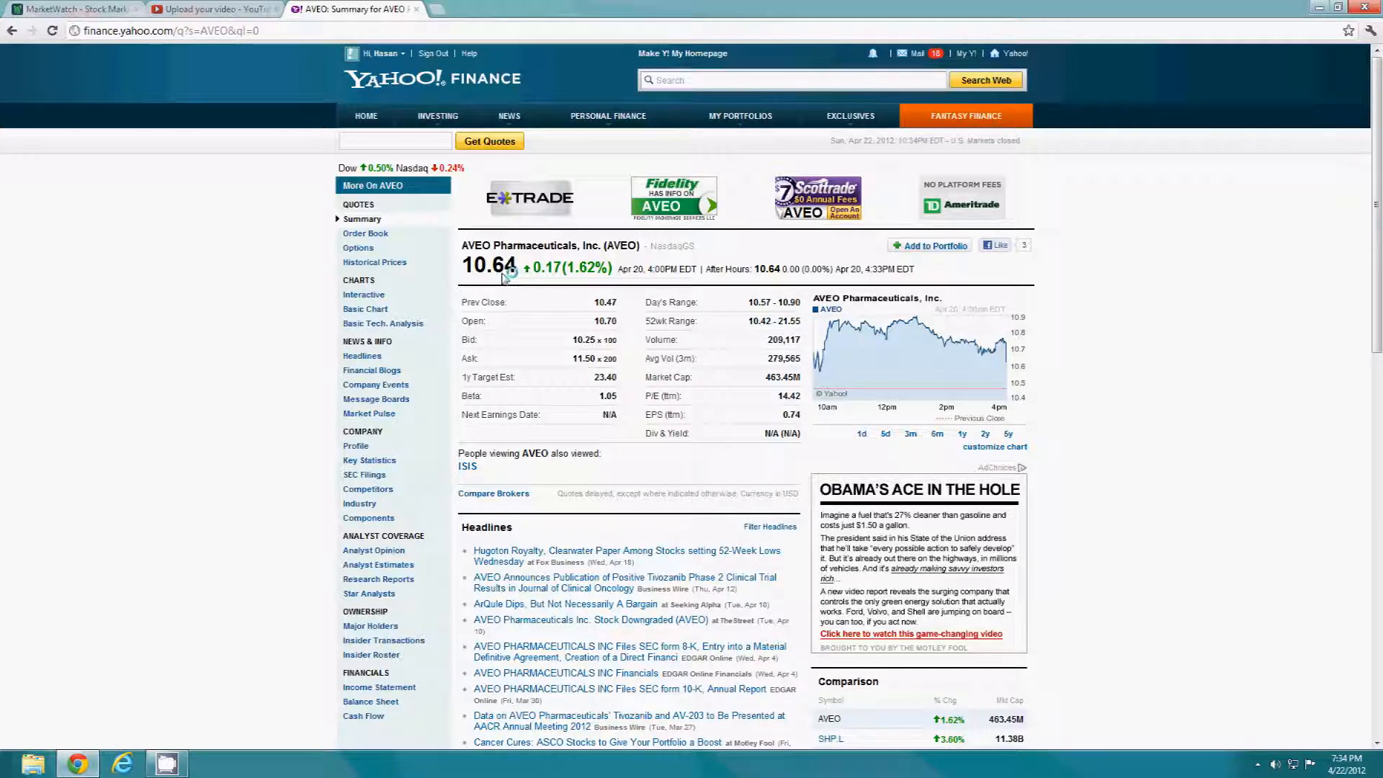
pyautogui.moveTo(506, 269)
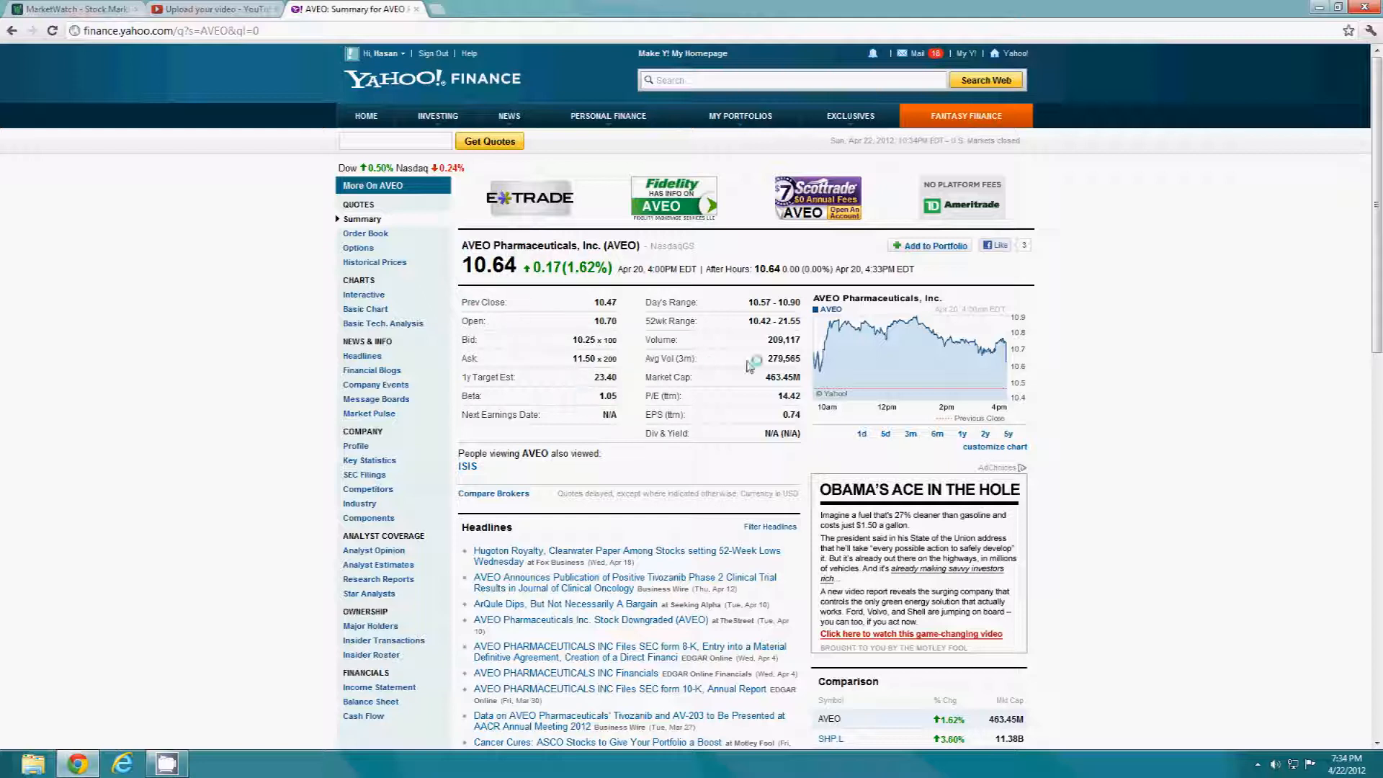
pyautogui.moveTo(805, 323)
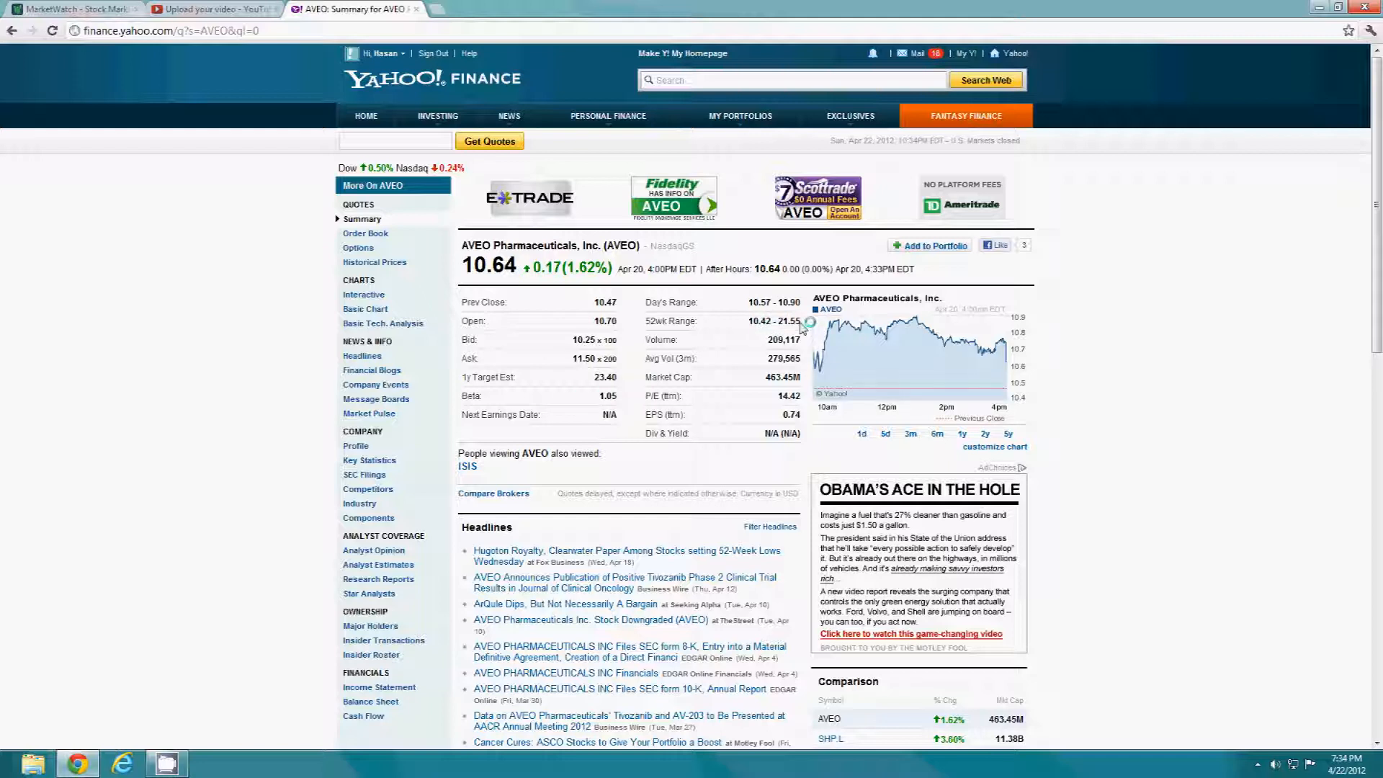